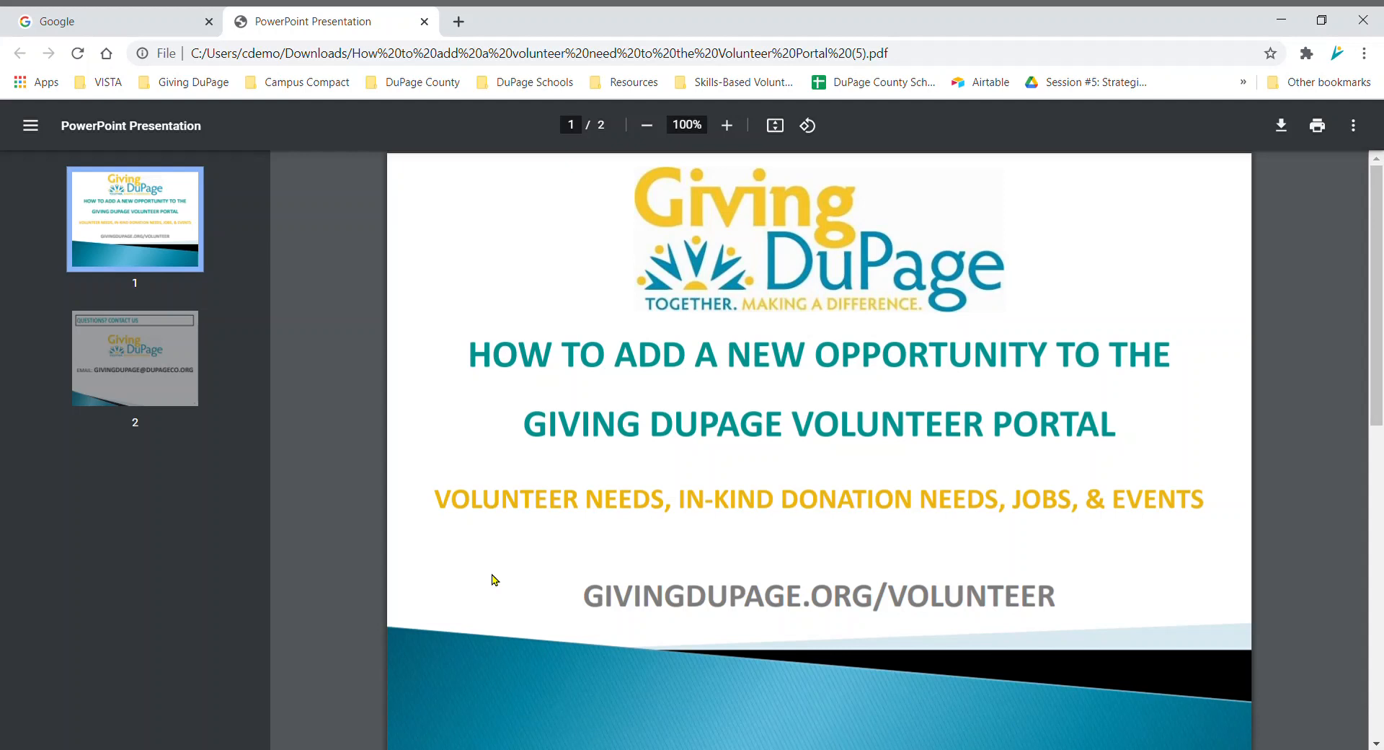
pyautogui.moveTo(462, 543)
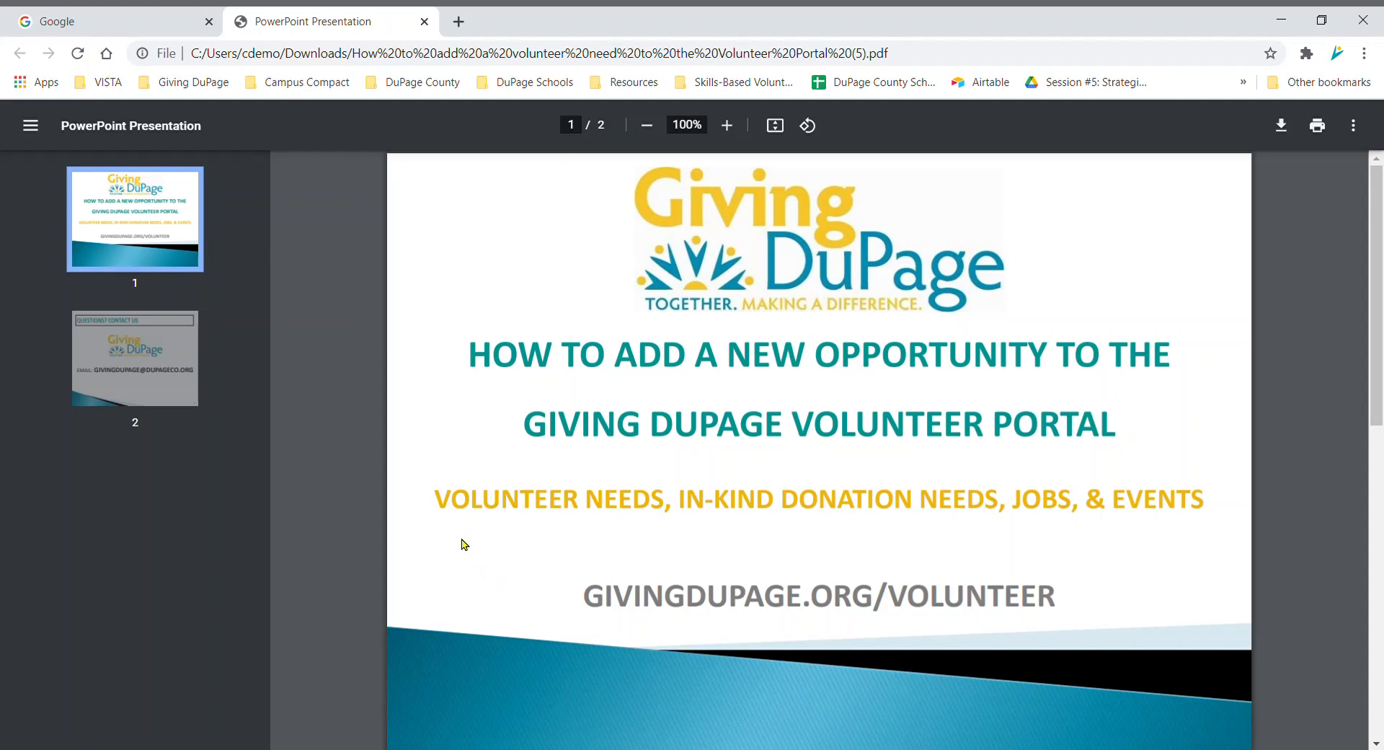
pyautogui.moveTo(1021, 545)
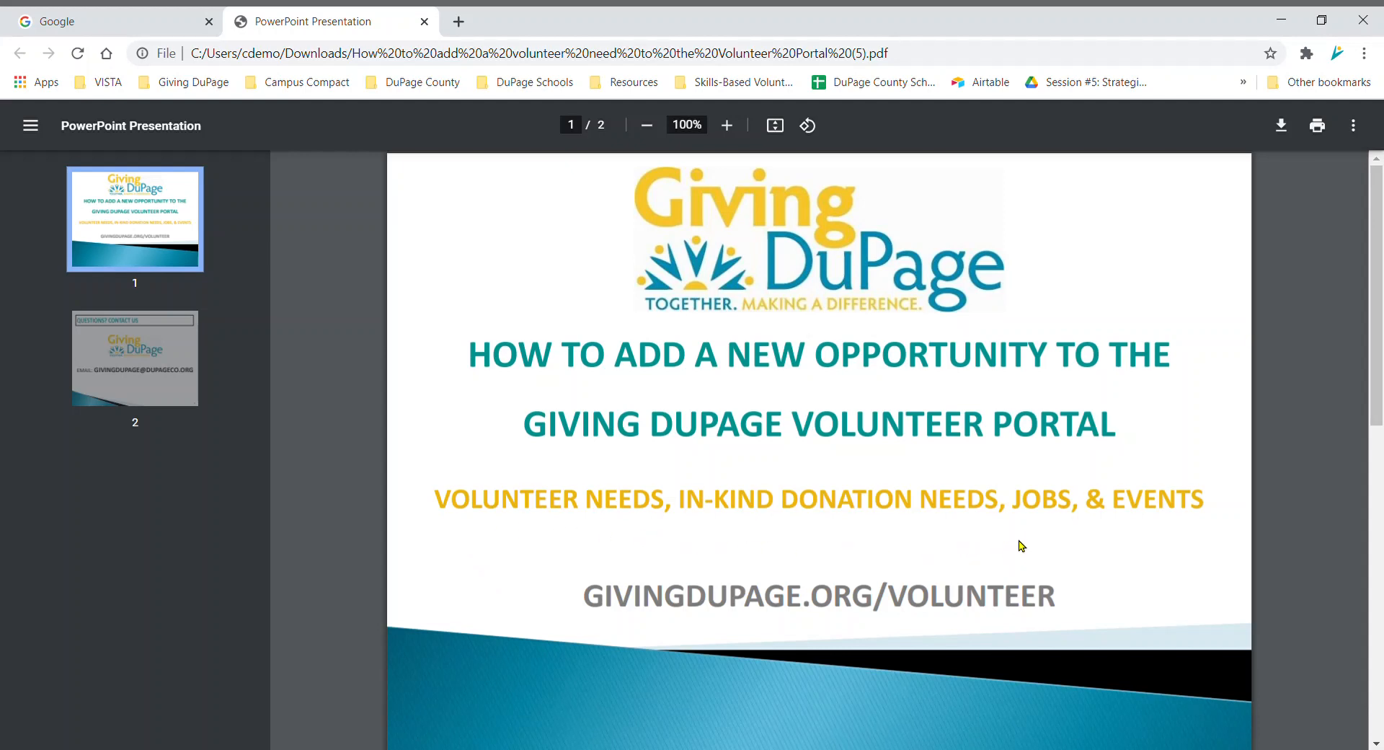
pyautogui.moveTo(1185, 536)
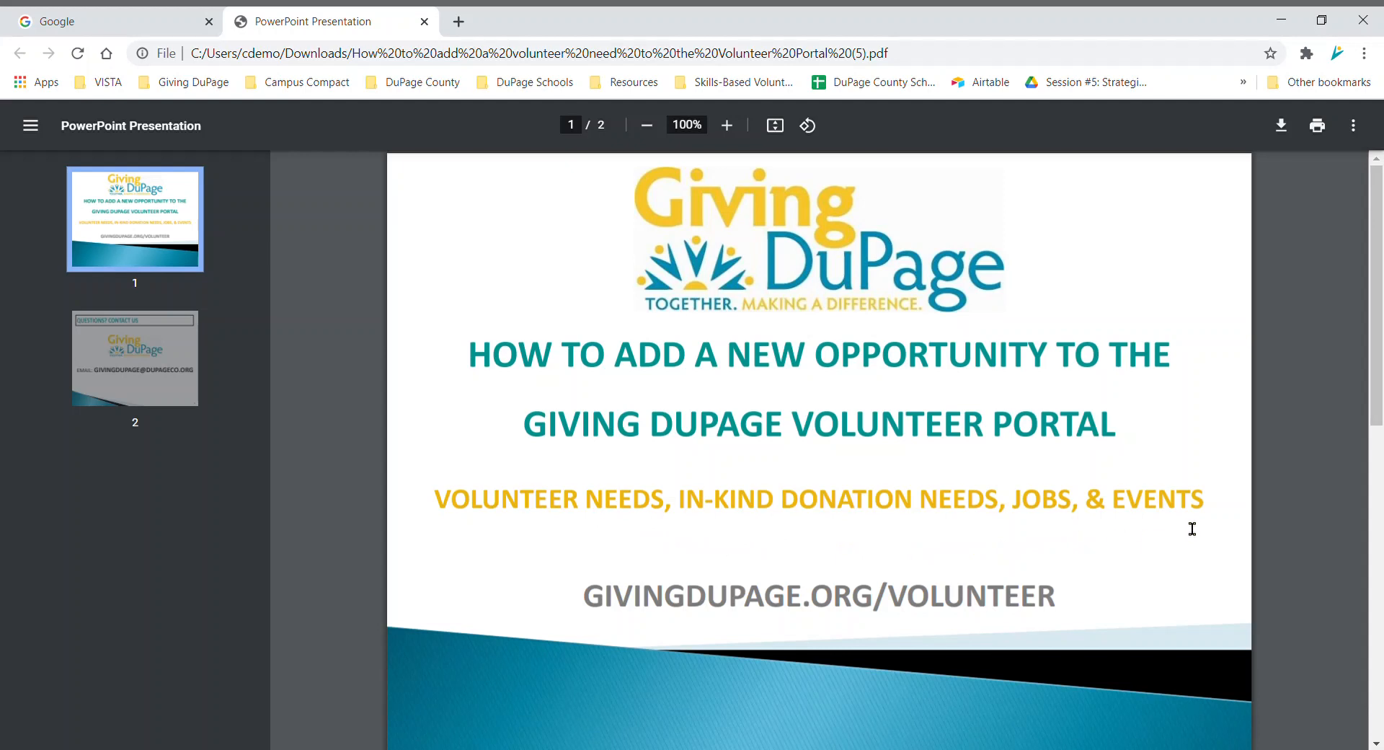
pyautogui.moveTo(1182, 539)
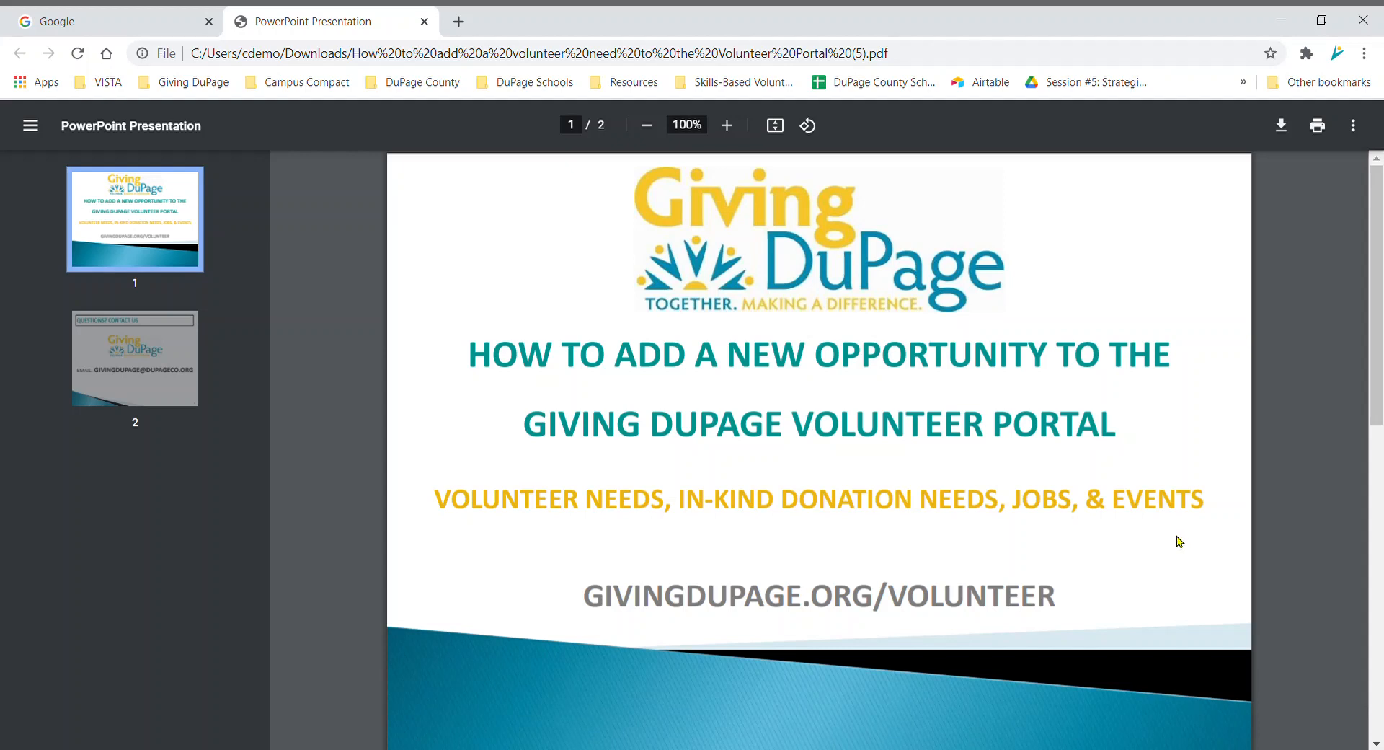
# Bring up the Giving DuPage volunteer portal landing page from the how-to PDF
pyautogui.moveTo(583, 596); pyautogui.dragTo(1015, 617)
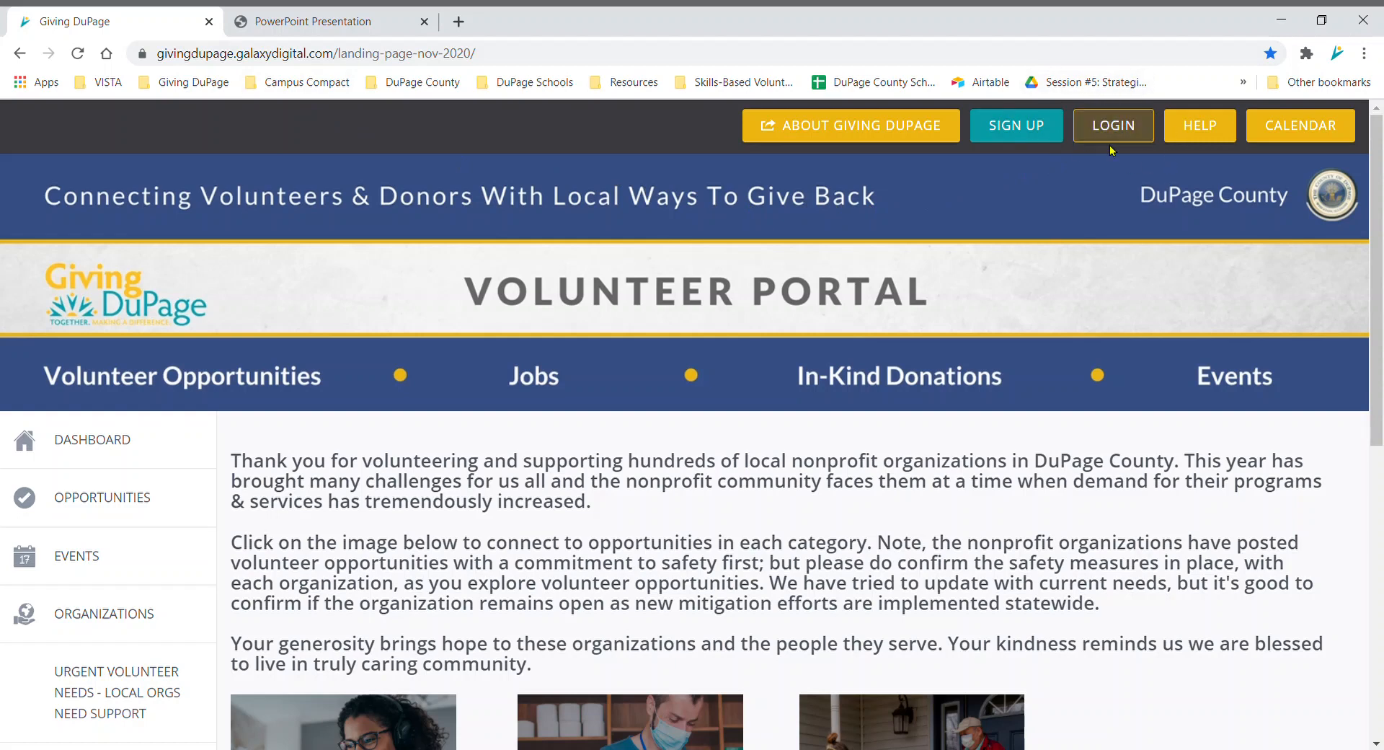
pyautogui.click(1112, 124)
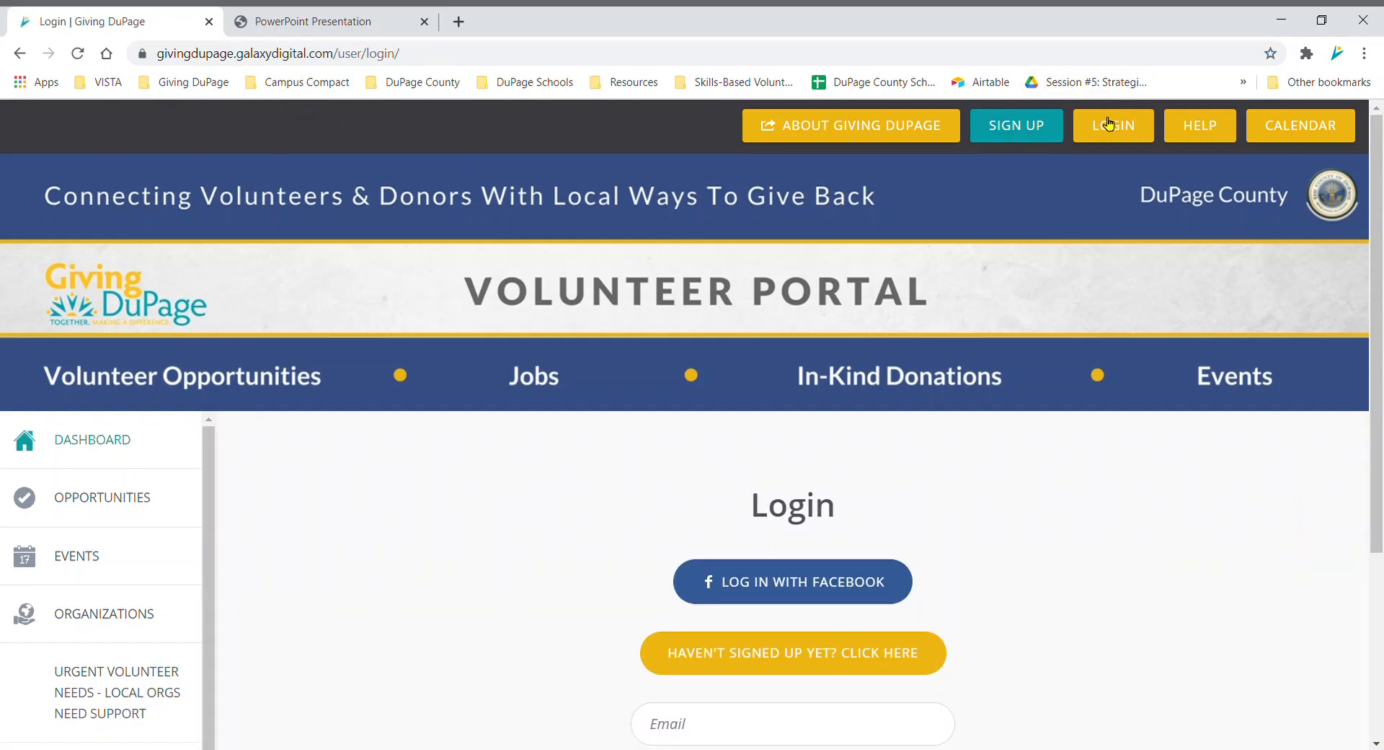
pyautogui.scroll(-3)
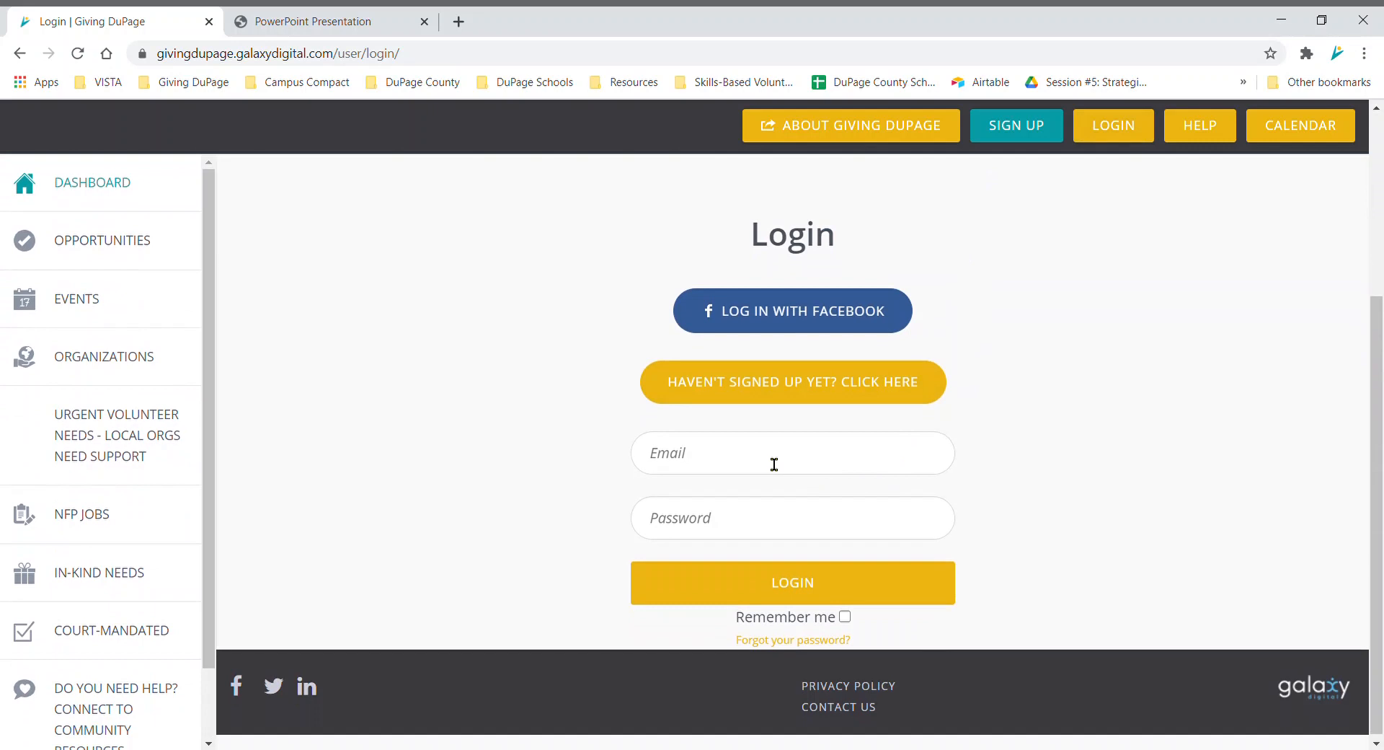
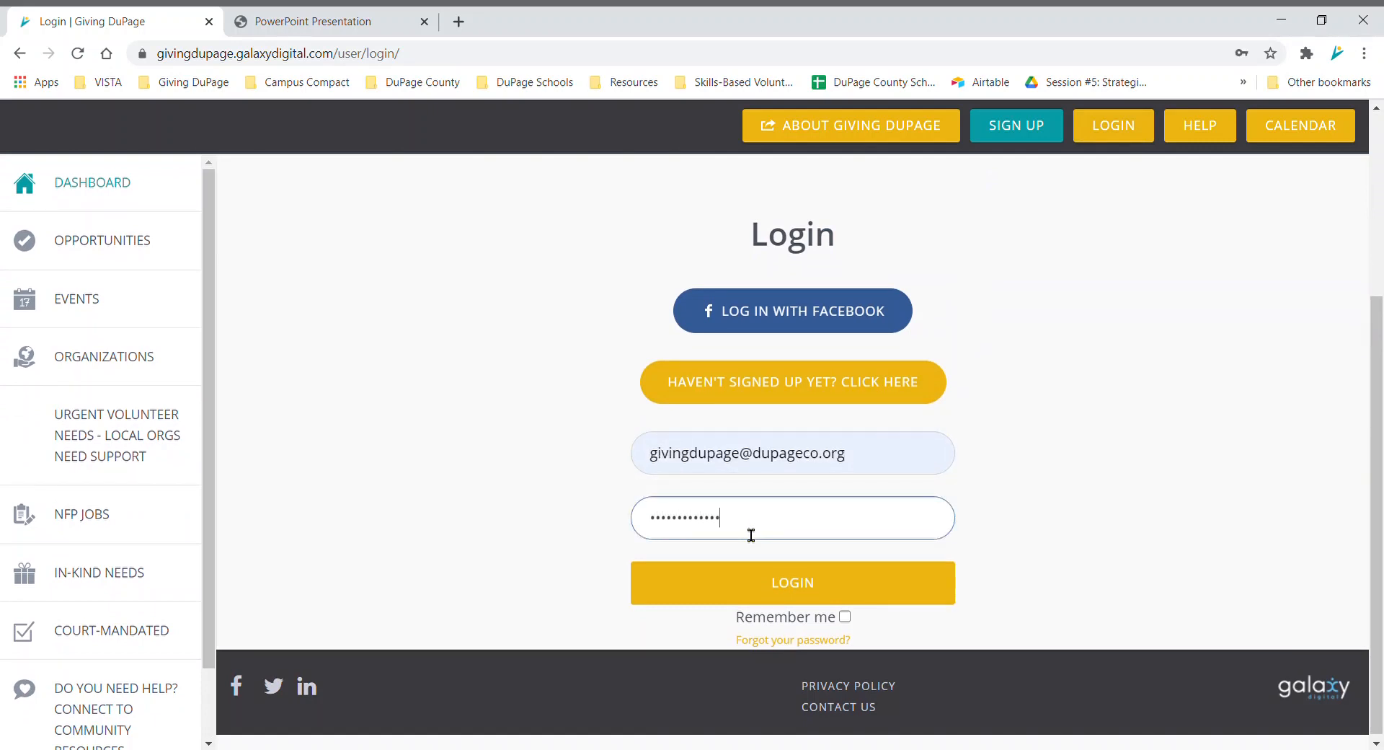
pyautogui.click(792, 582)
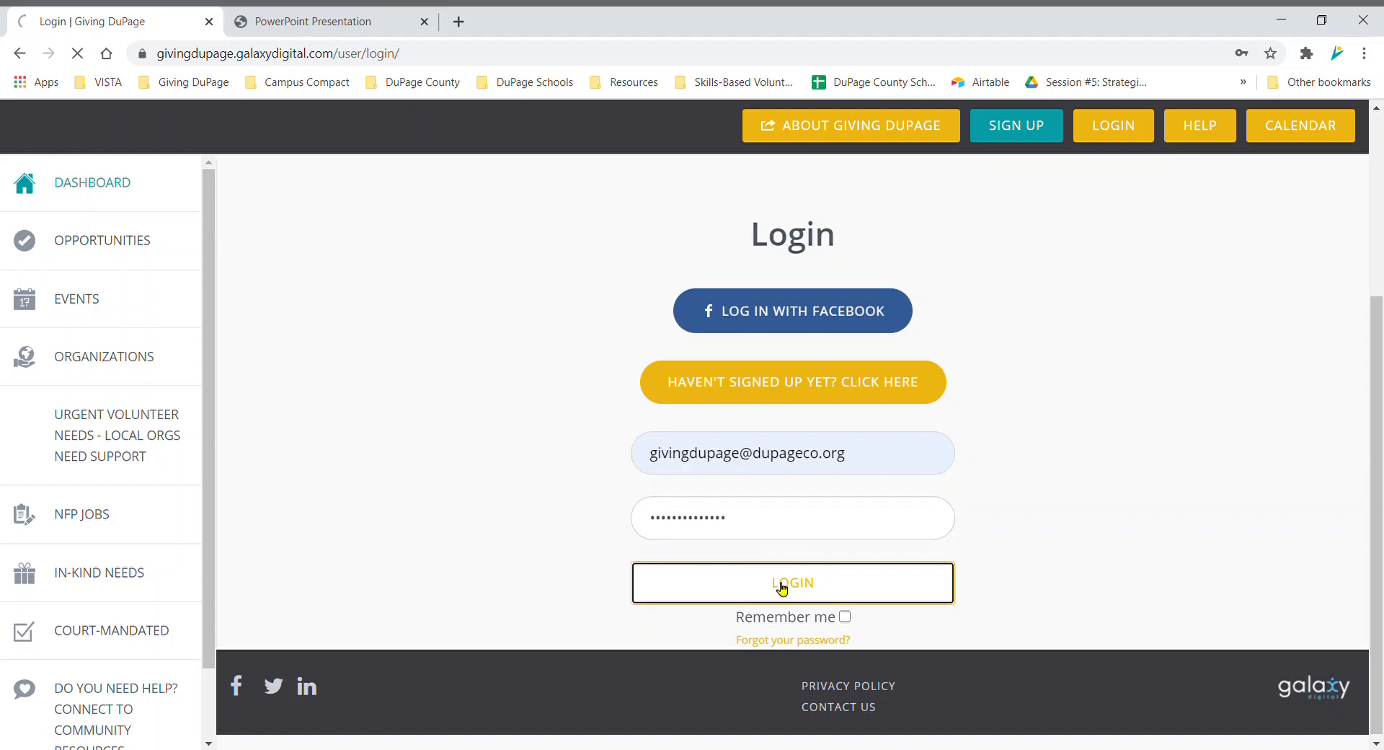
pyautogui.click(792, 583)
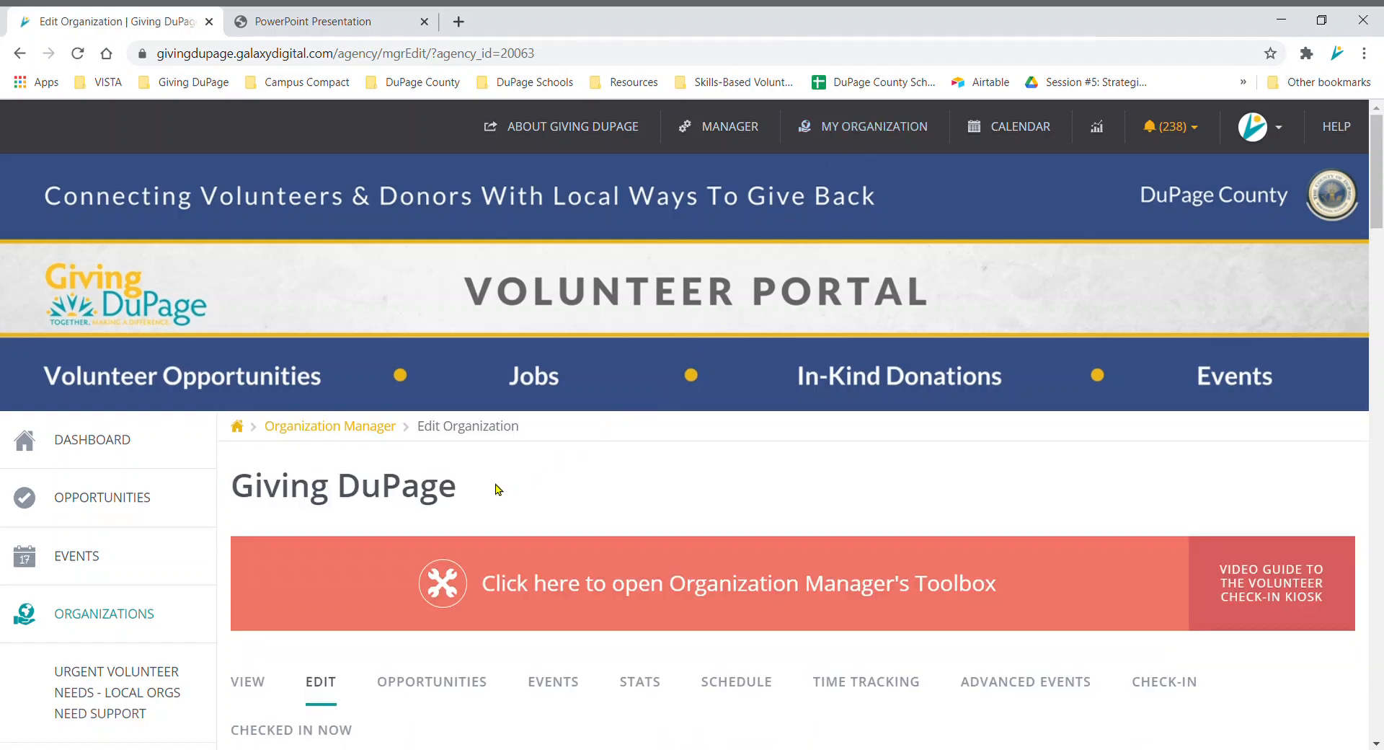
pyautogui.moveTo(828, 598)
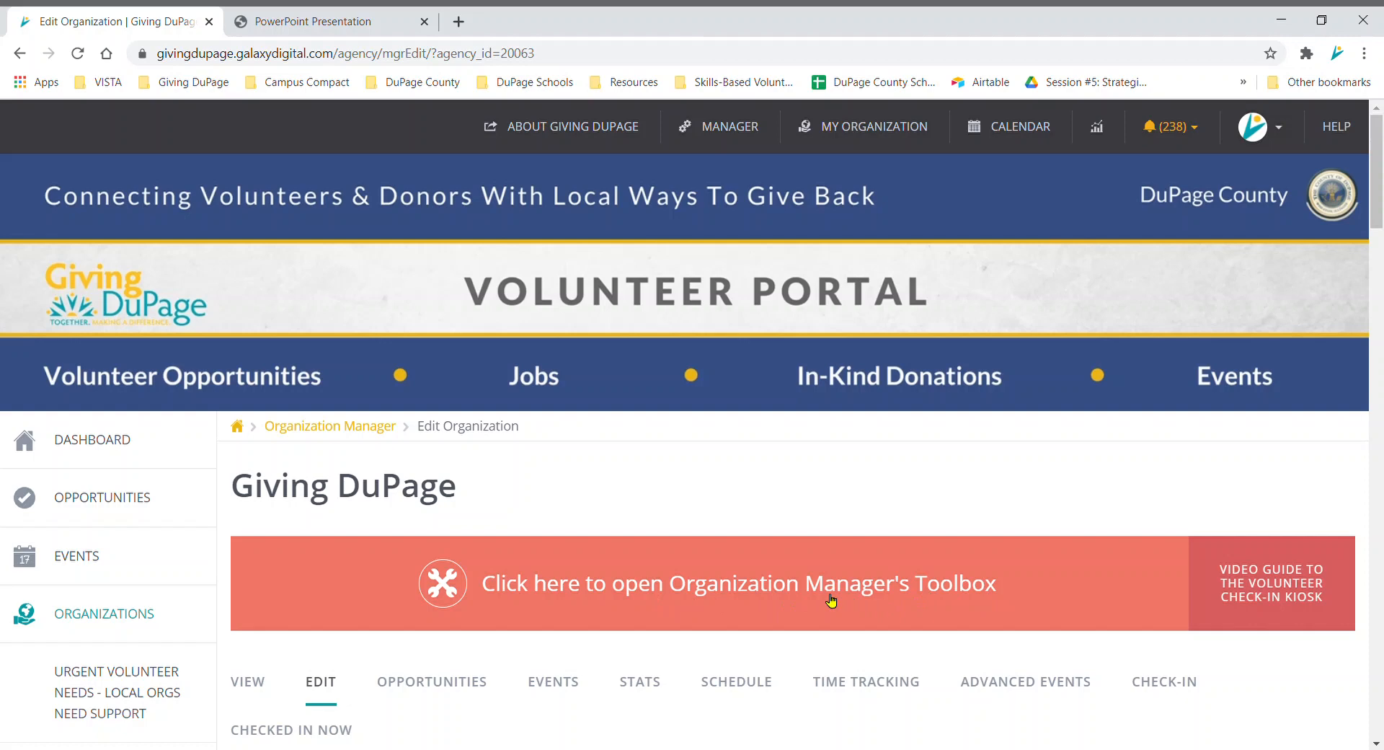
# Go to the organization's Manage Opportunities list and start a new opportunity
pyautogui.scroll(-3)
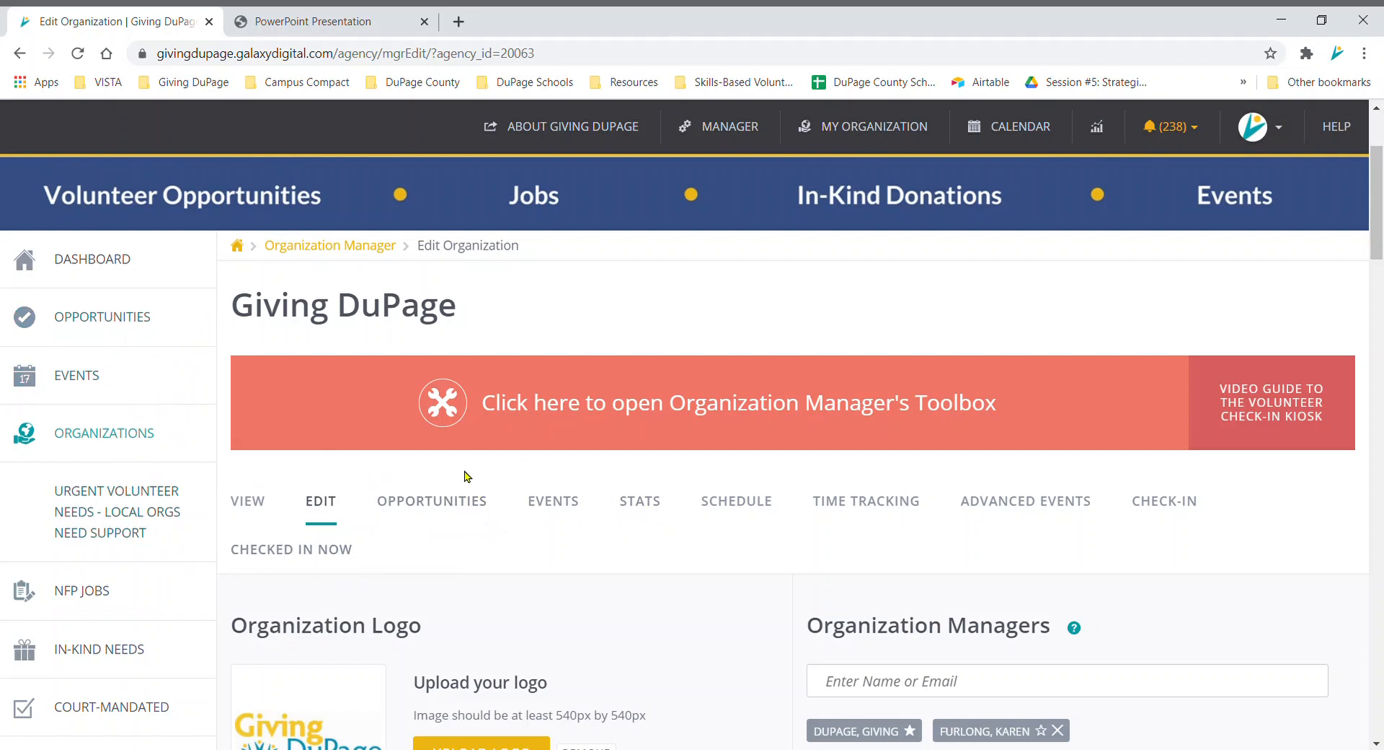
pyautogui.click(431, 500)
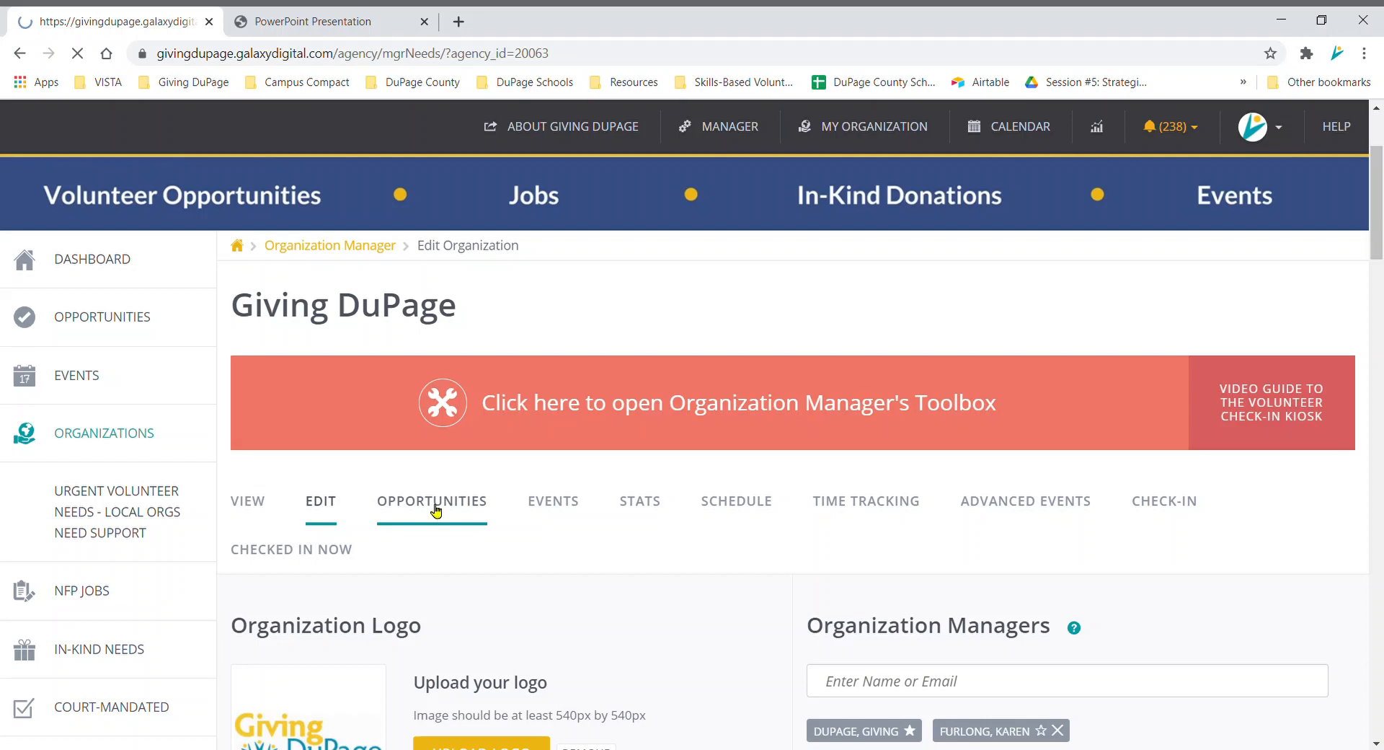
pyautogui.click(431, 500)
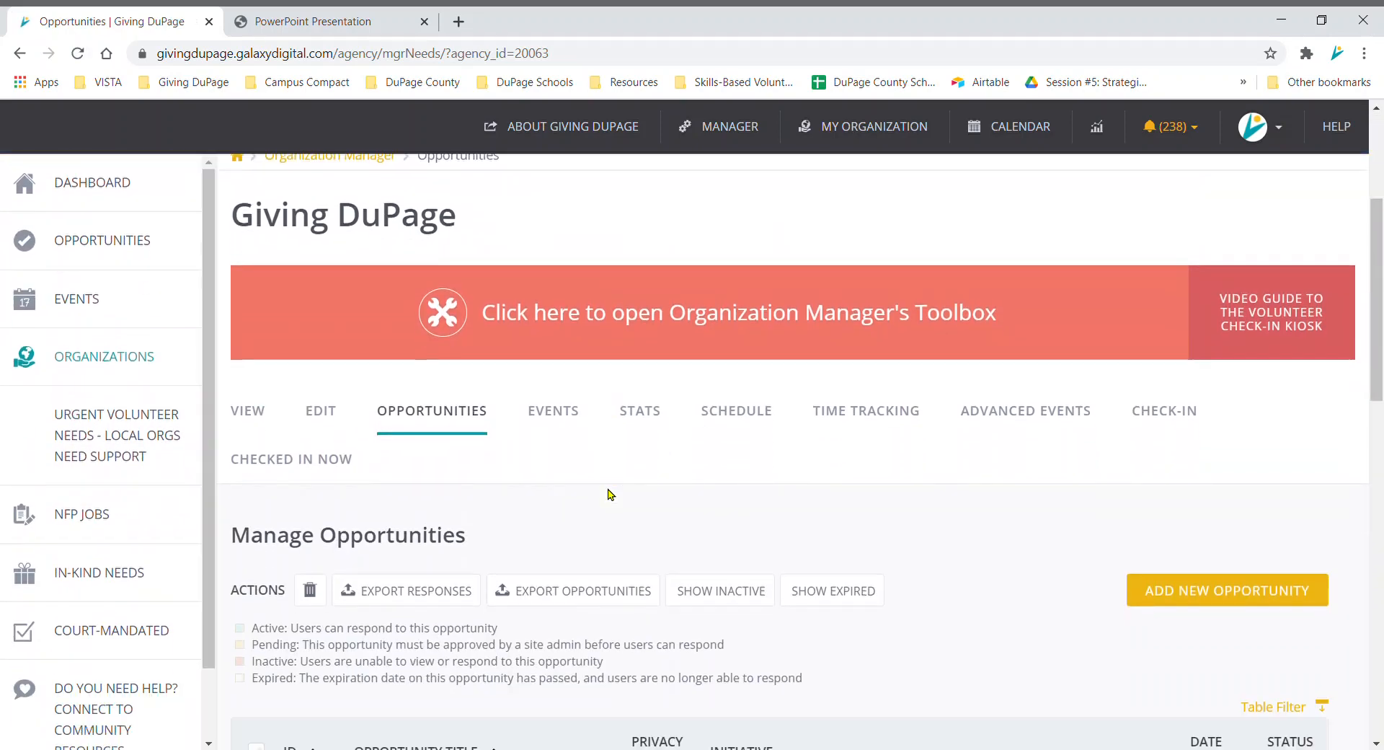
pyautogui.moveTo(623, 535)
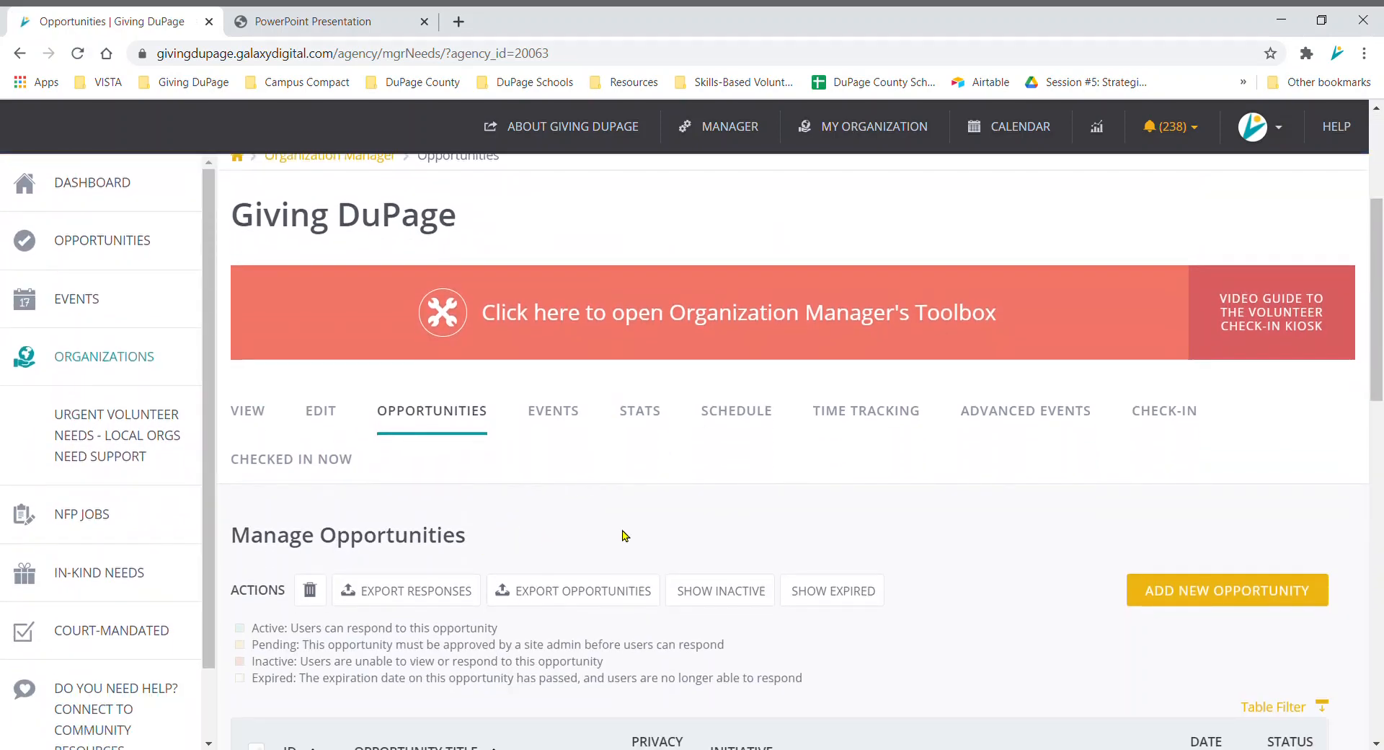
pyautogui.moveTo(1273, 643)
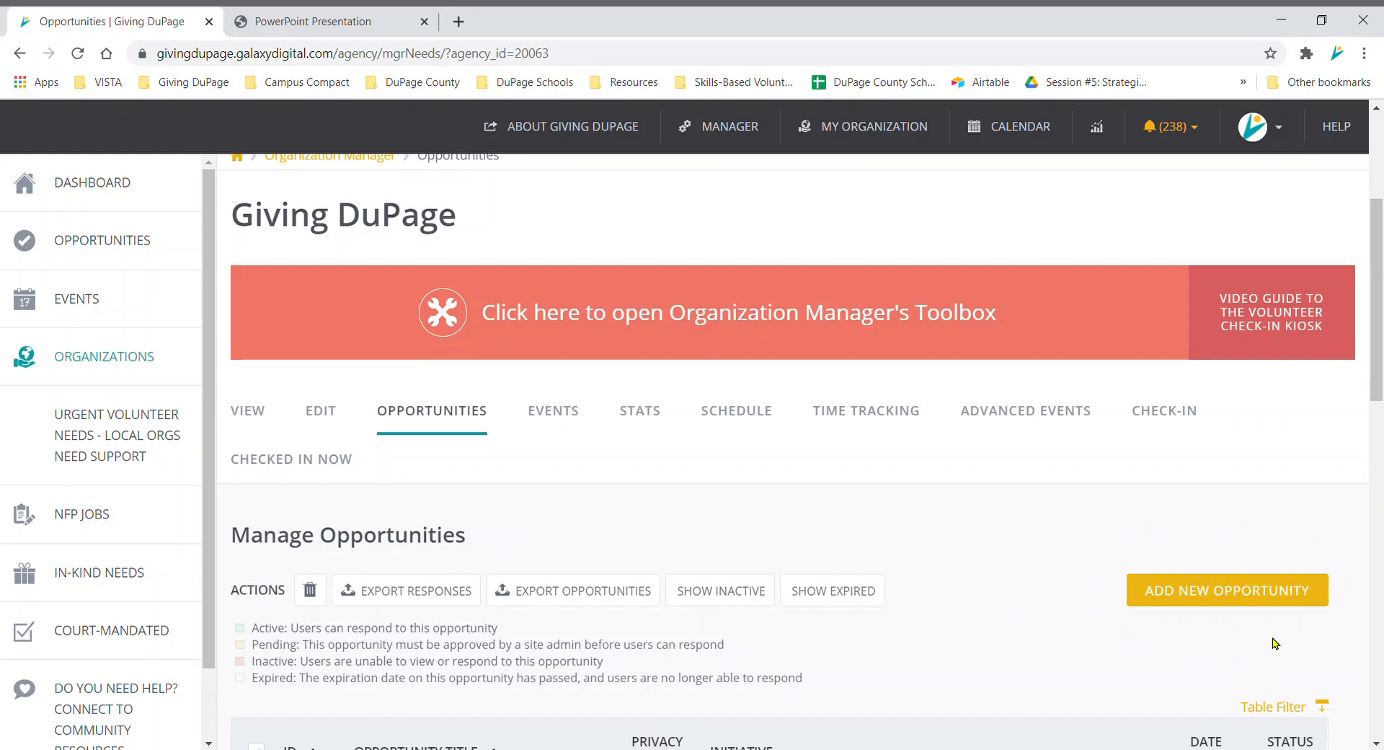
pyautogui.click(1225, 589)
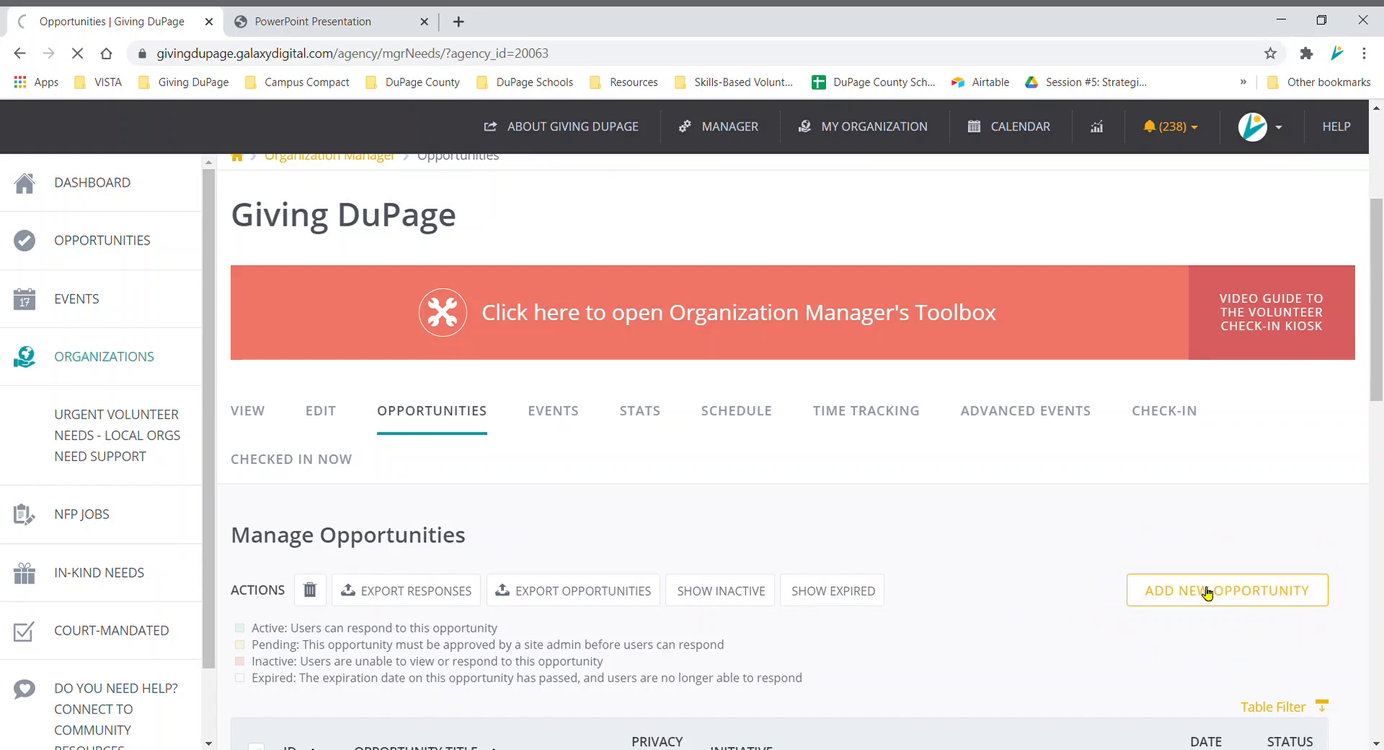
pyautogui.click(1227, 590)
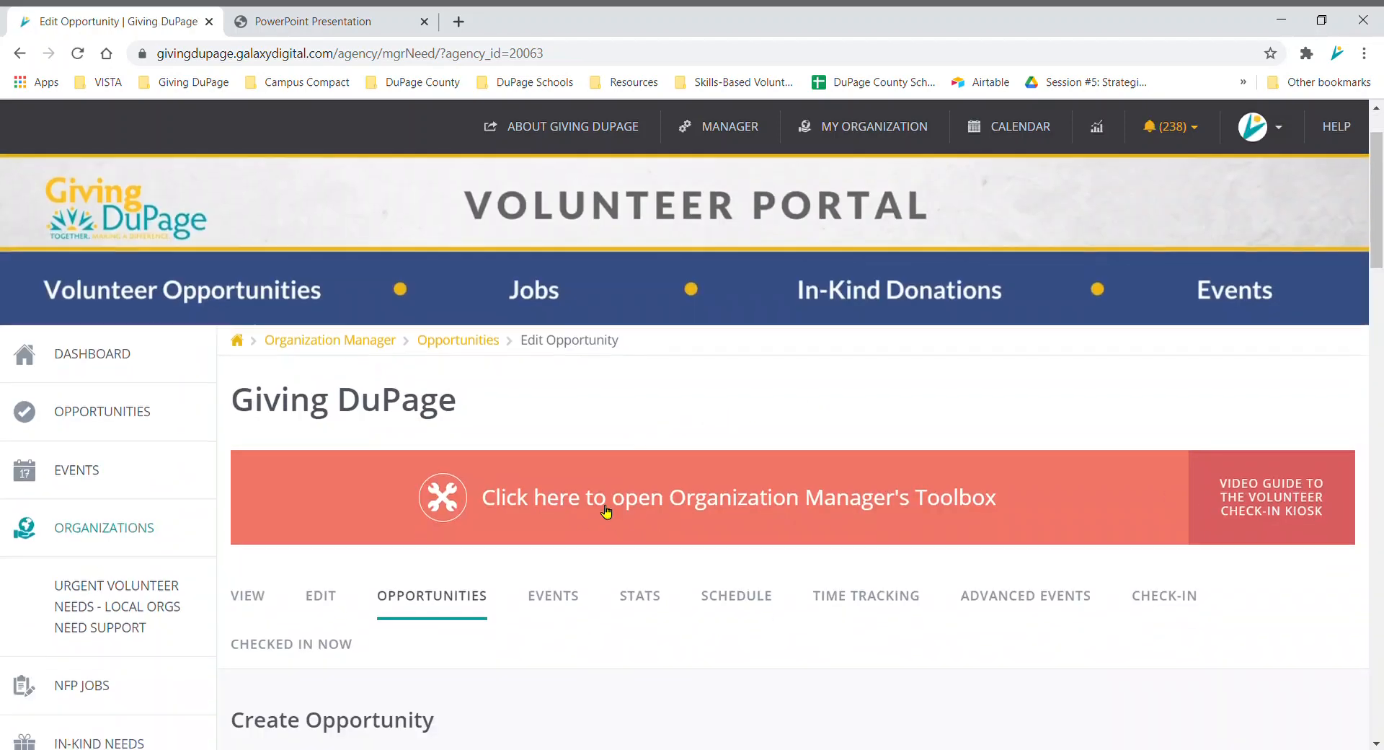
pyautogui.scroll(-3)
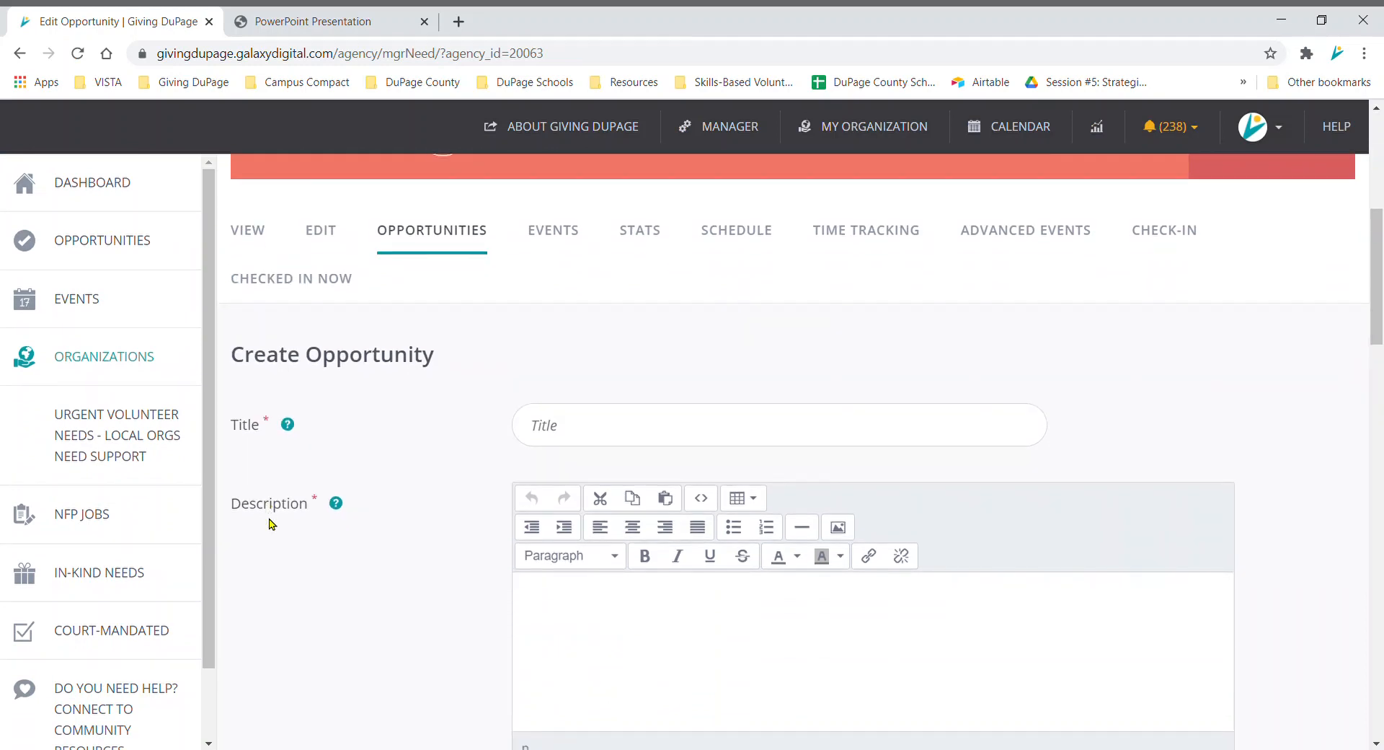
pyautogui.moveTo(344, 505)
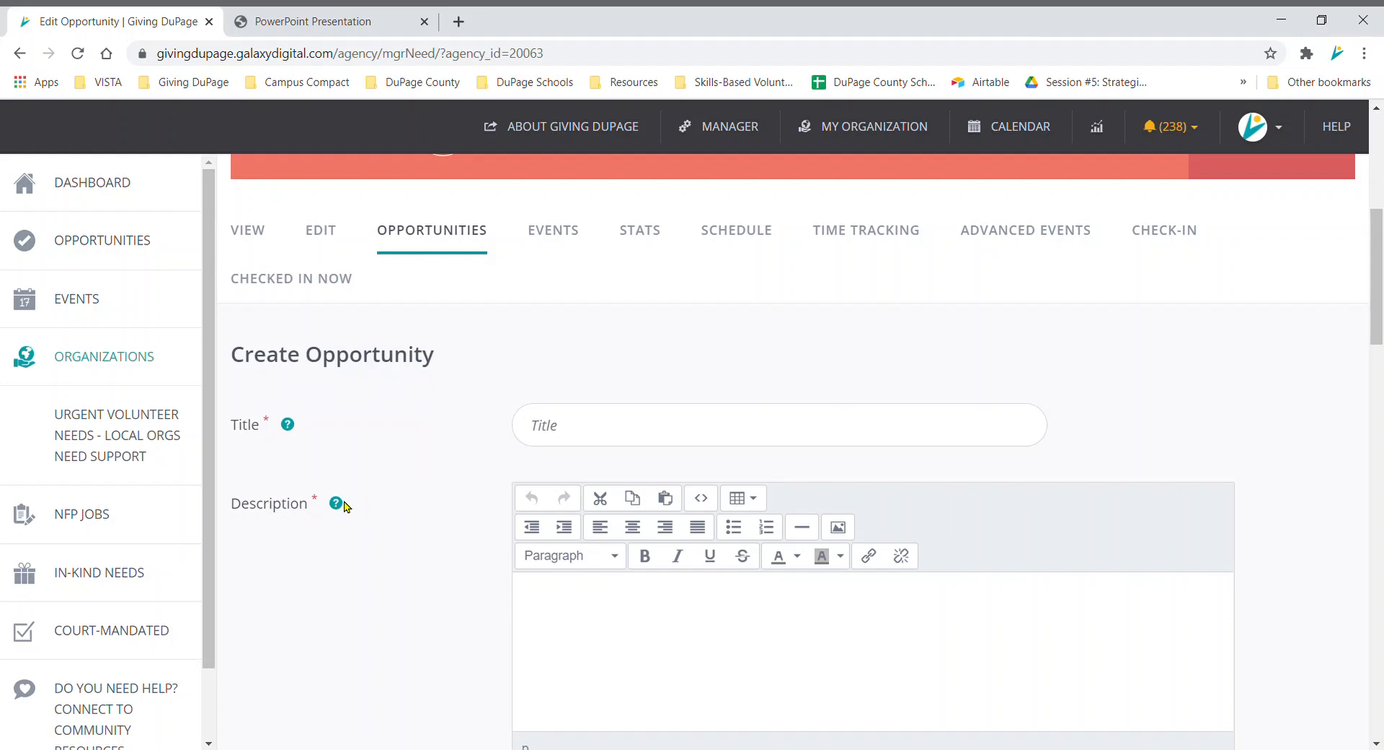
pyautogui.moveTo(336, 503)
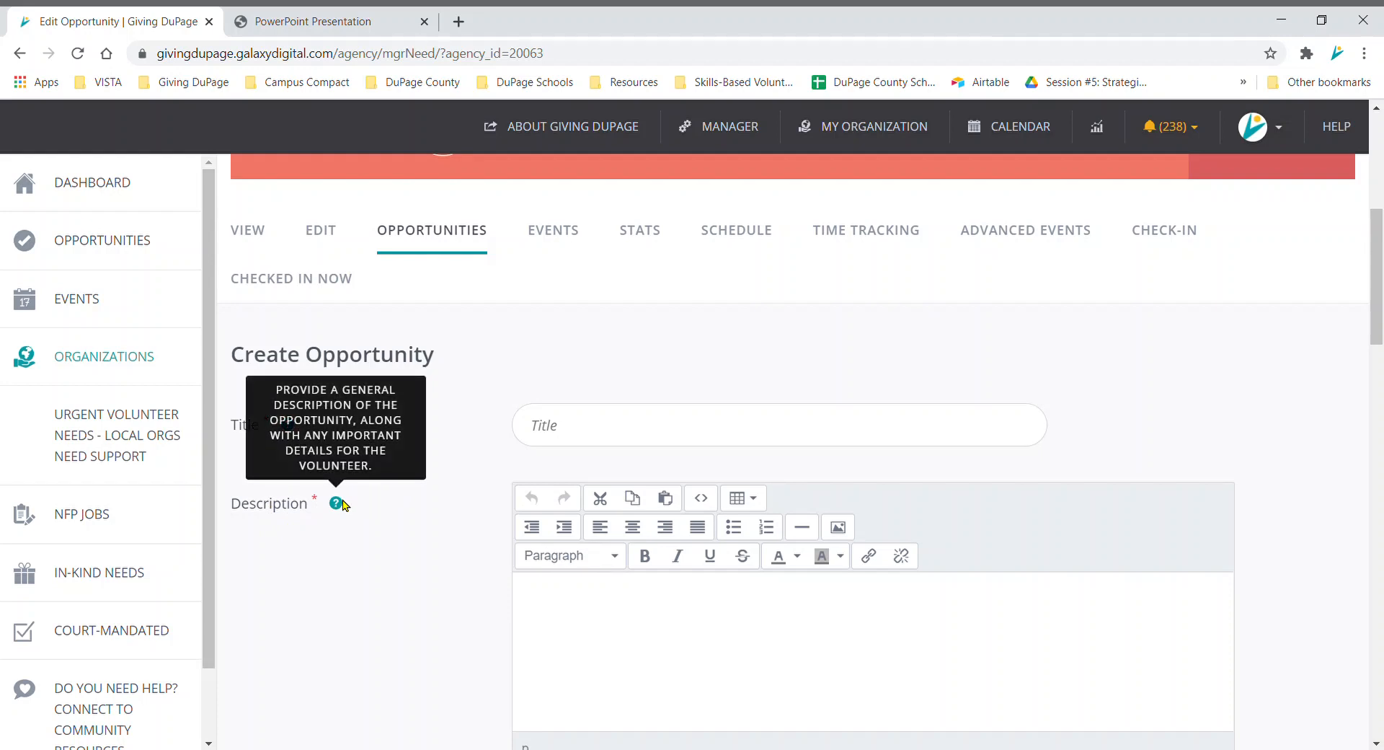
pyautogui.scroll(-3)
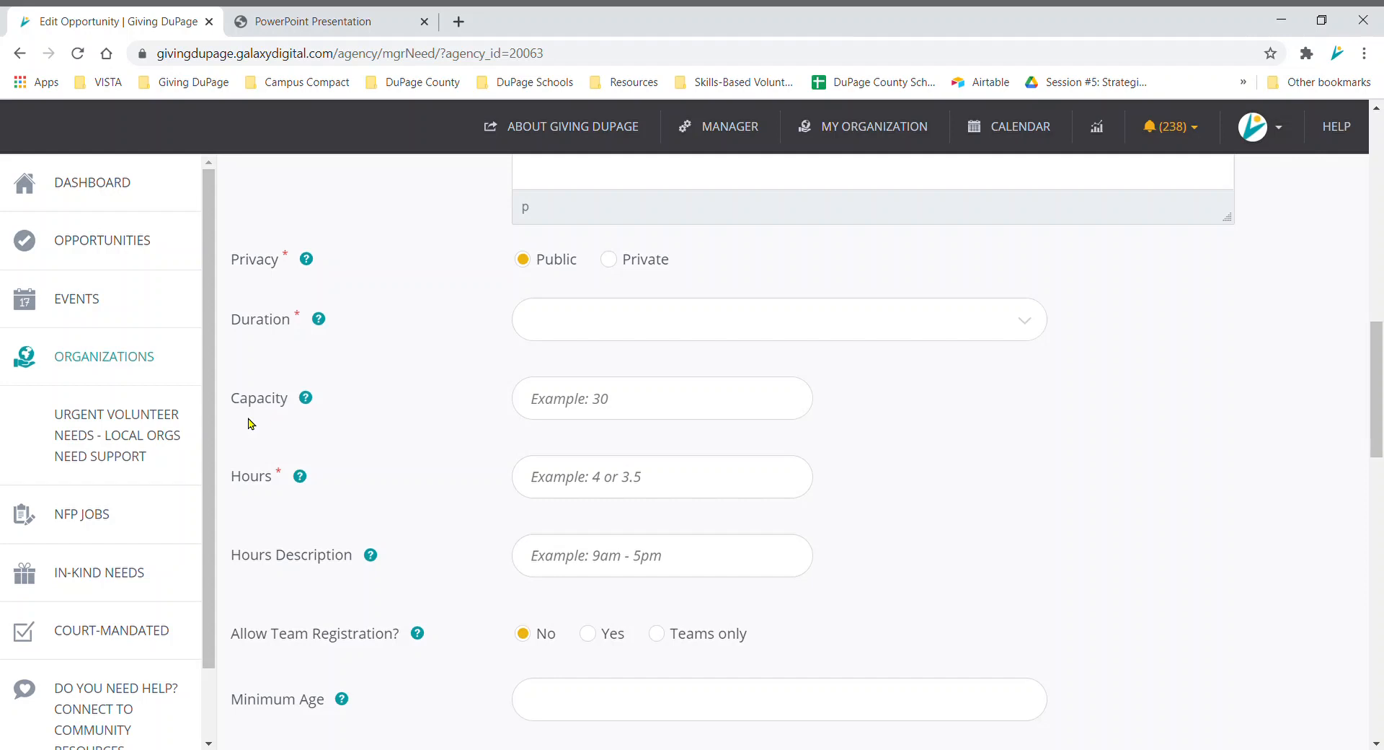
pyautogui.moveTo(303, 423)
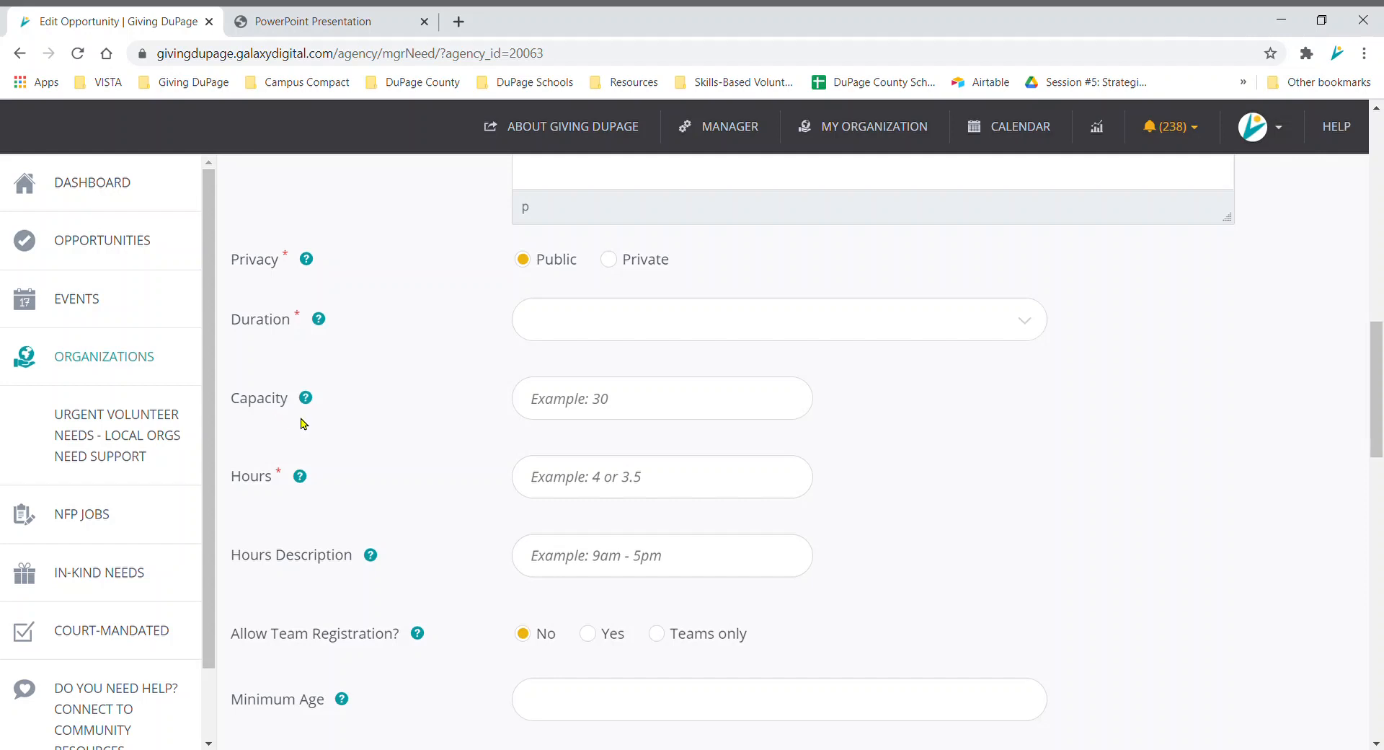
# Mark the new opportunity as a virtual opportunity (Yes)
pyautogui.scroll(-3)
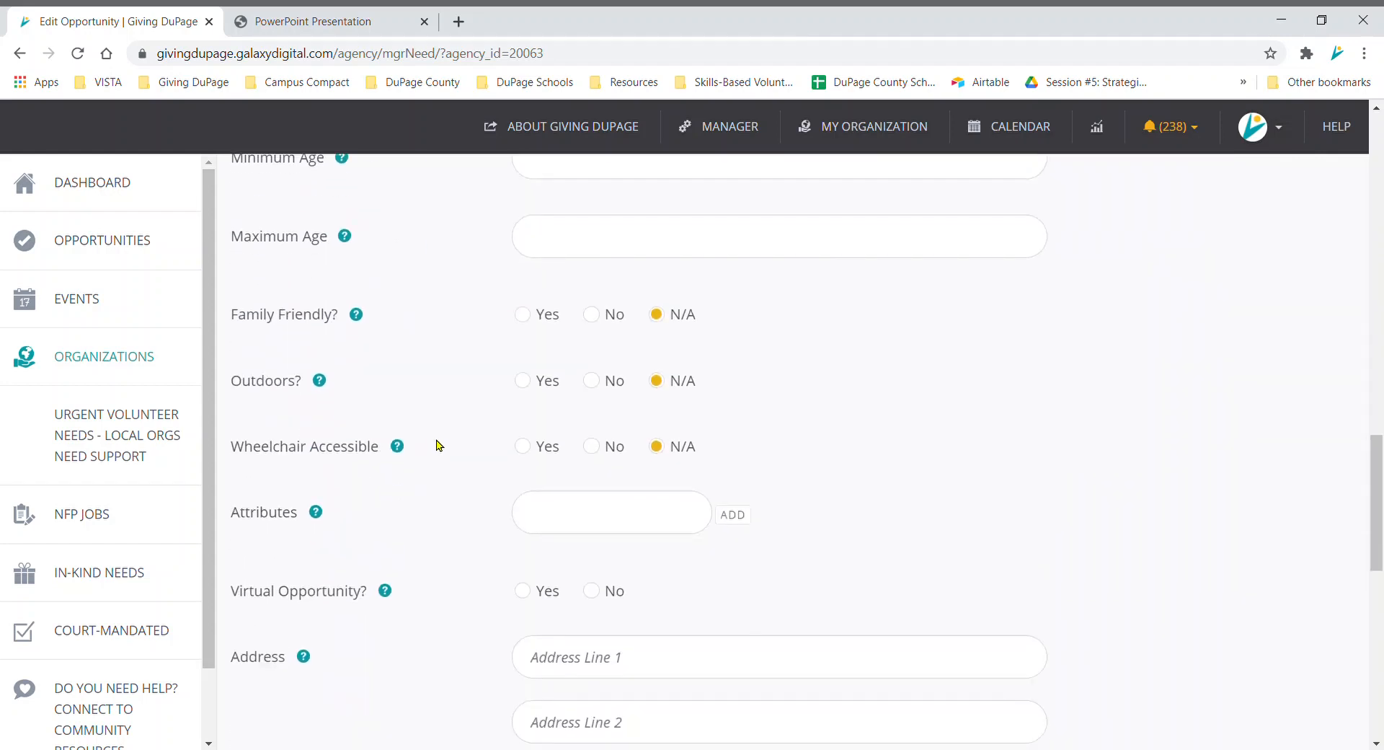
pyautogui.scroll(-3)
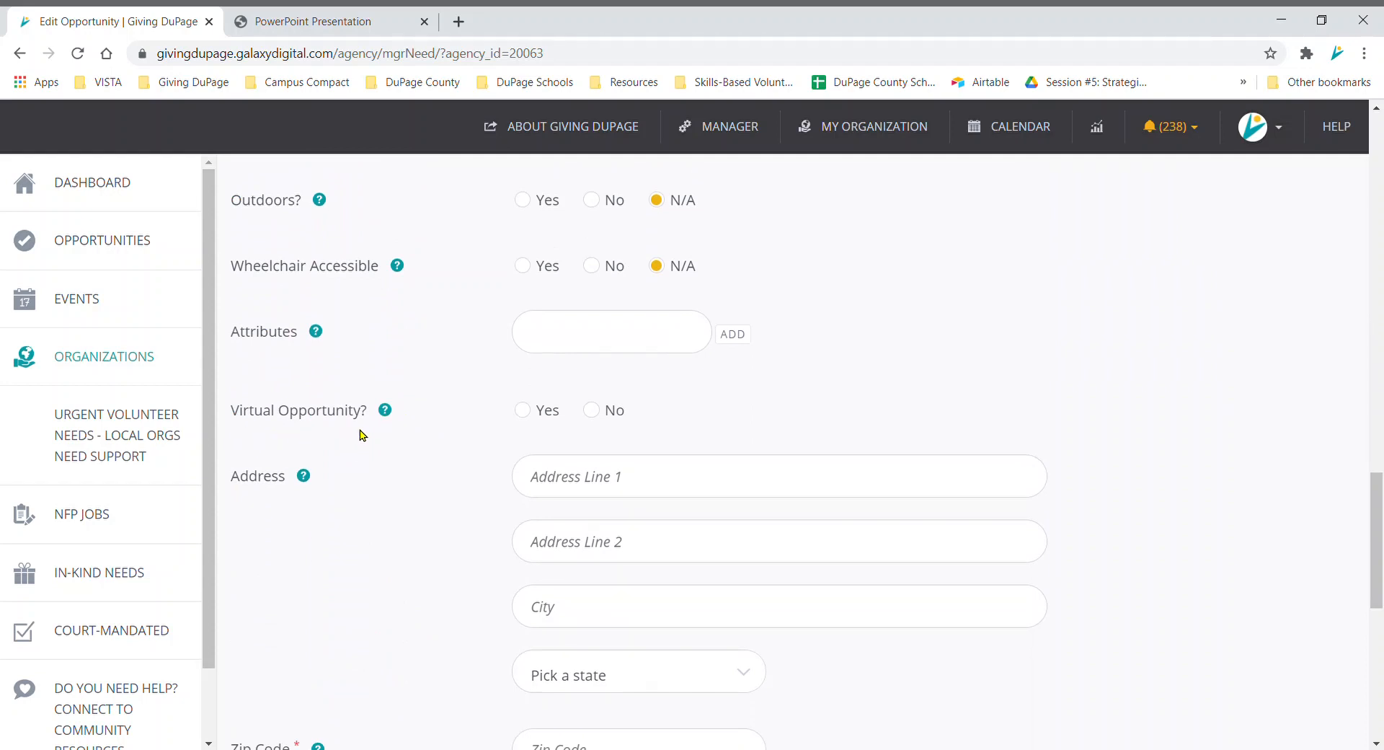
pyautogui.click(521, 409)
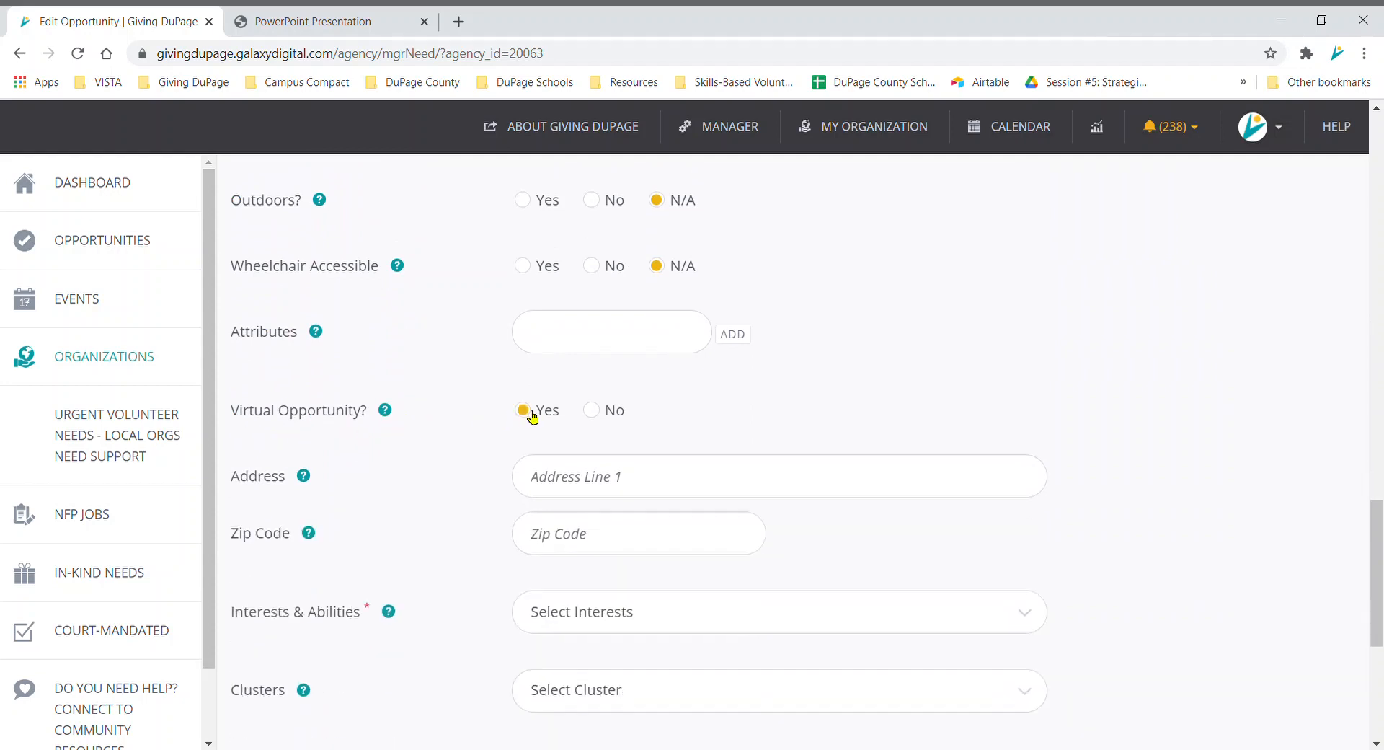
pyautogui.click(522, 410)
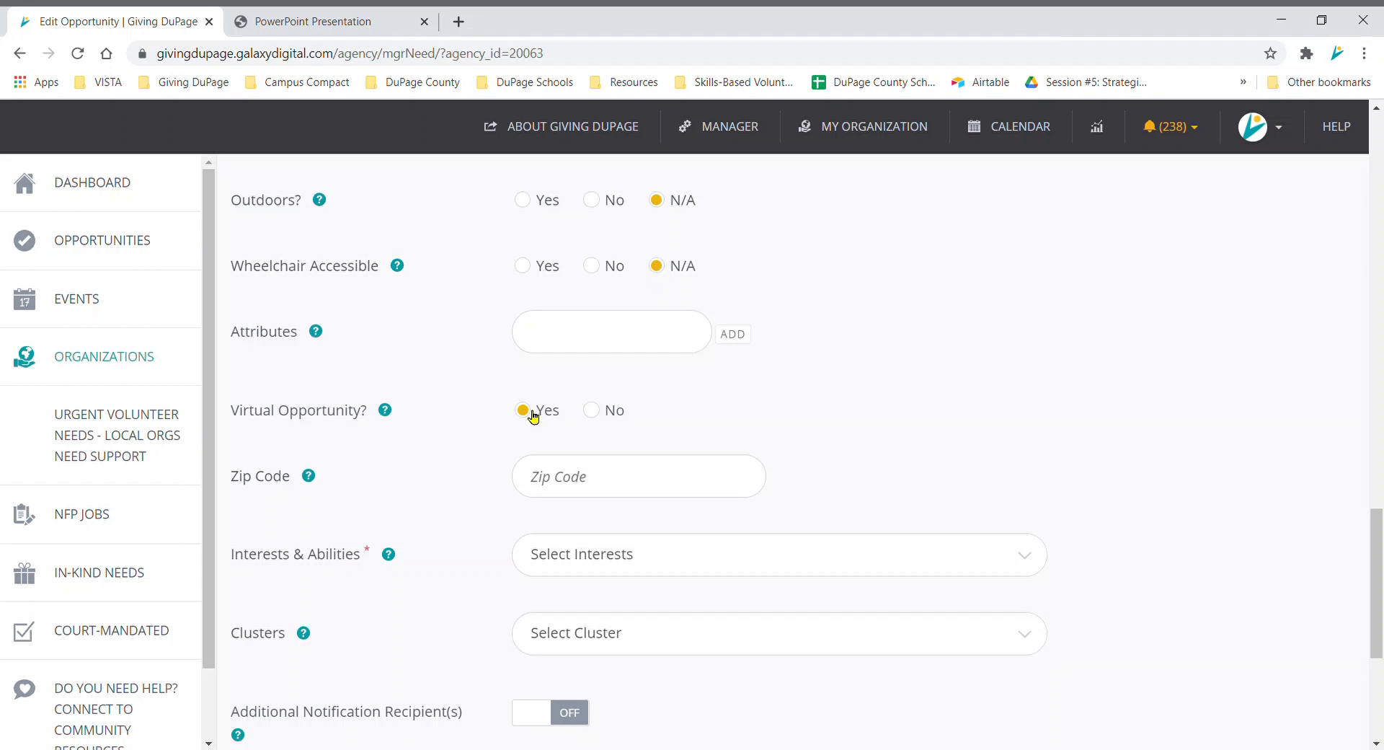
# Tag the opportunity with the In-Kind and Court Mandated interests
pyautogui.scroll(-3)
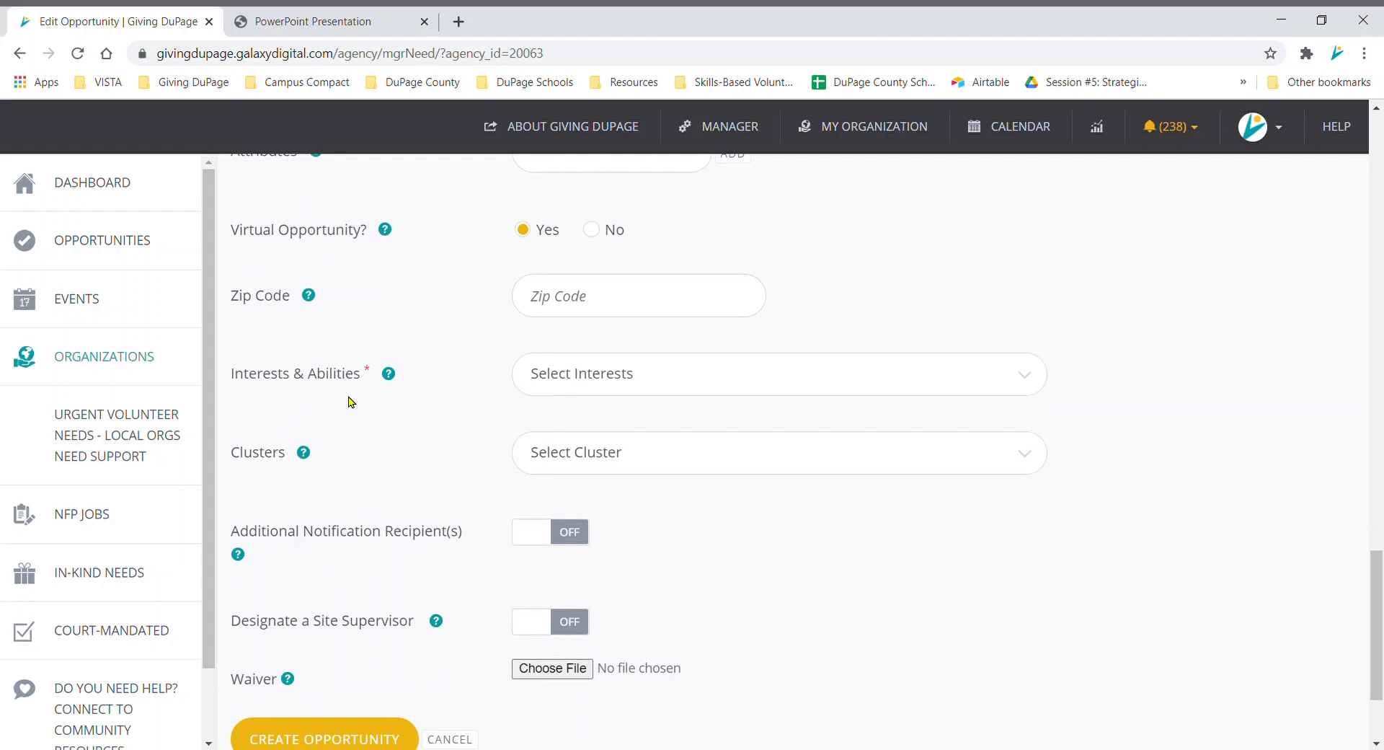
pyautogui.moveTo(249, 395)
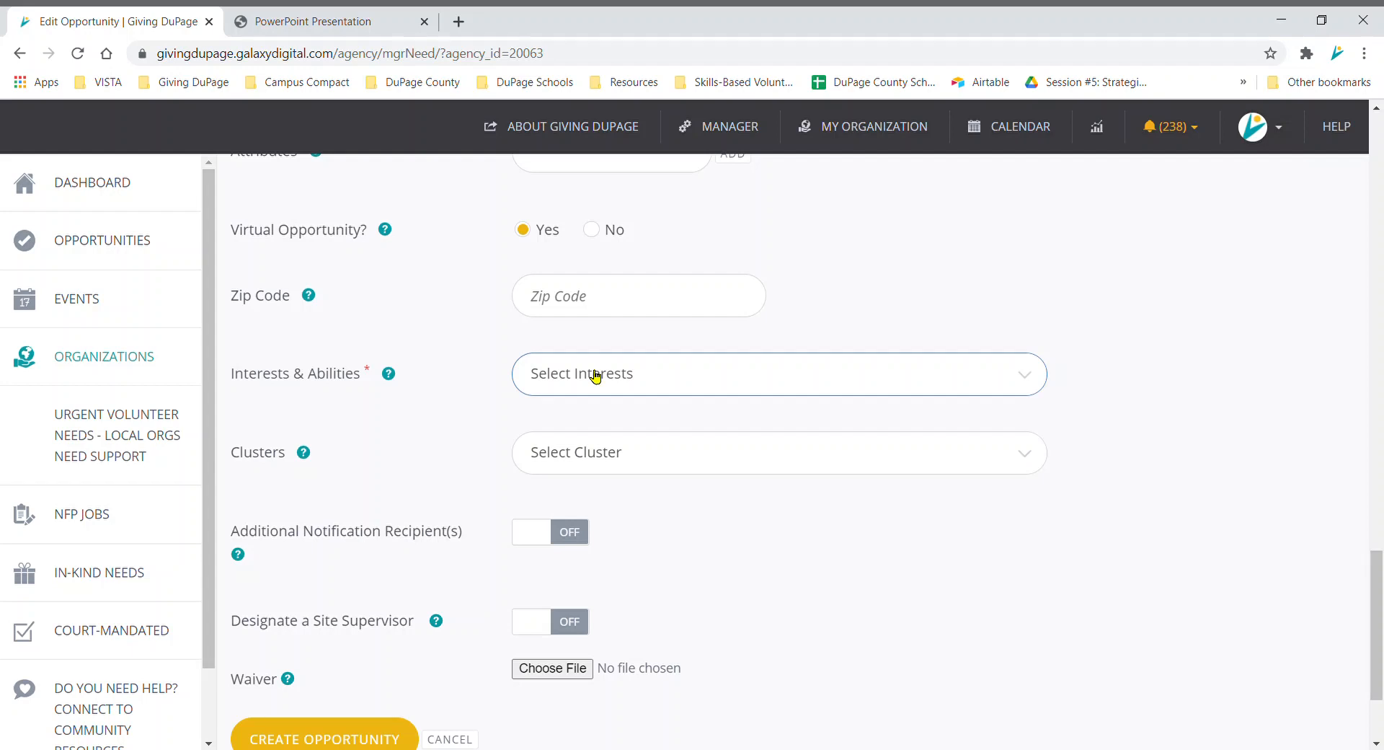
pyautogui.moveTo(598, 500)
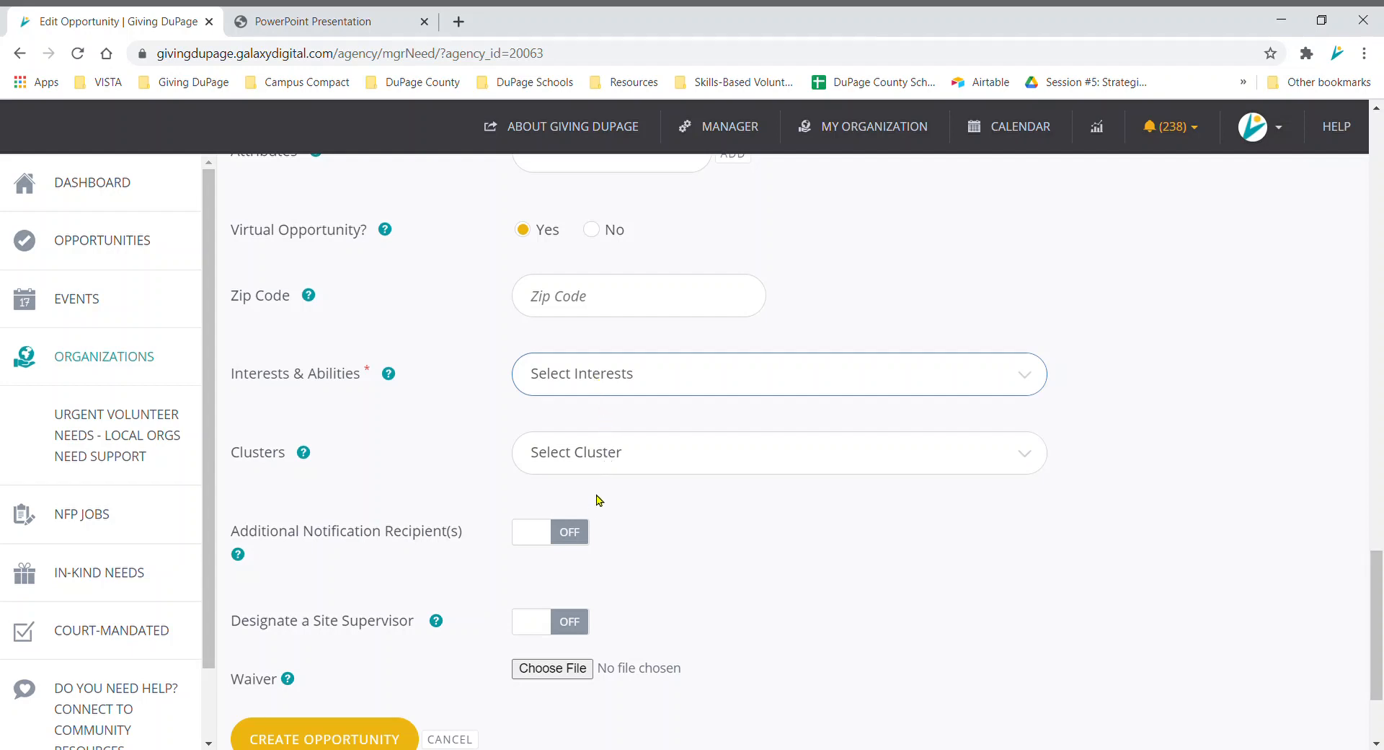
pyautogui.click(778, 371)
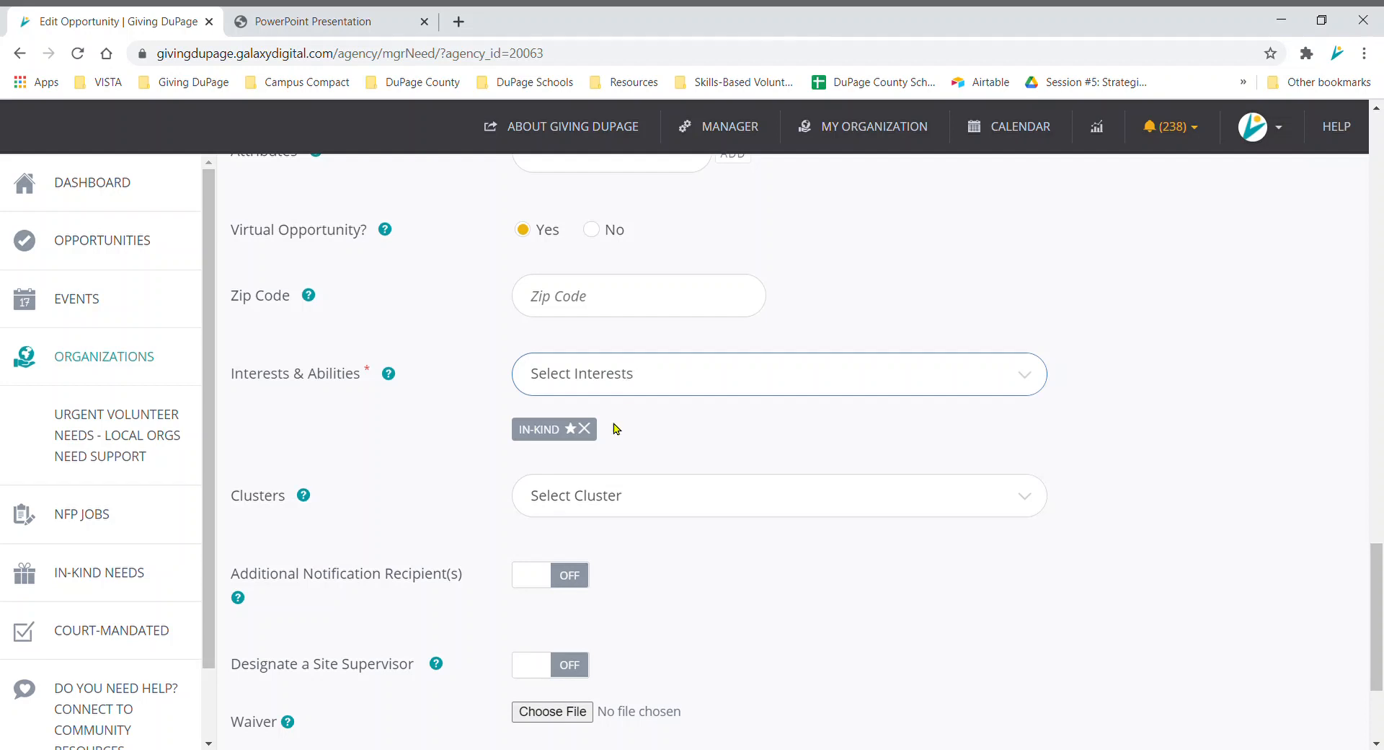
pyautogui.click(777, 372)
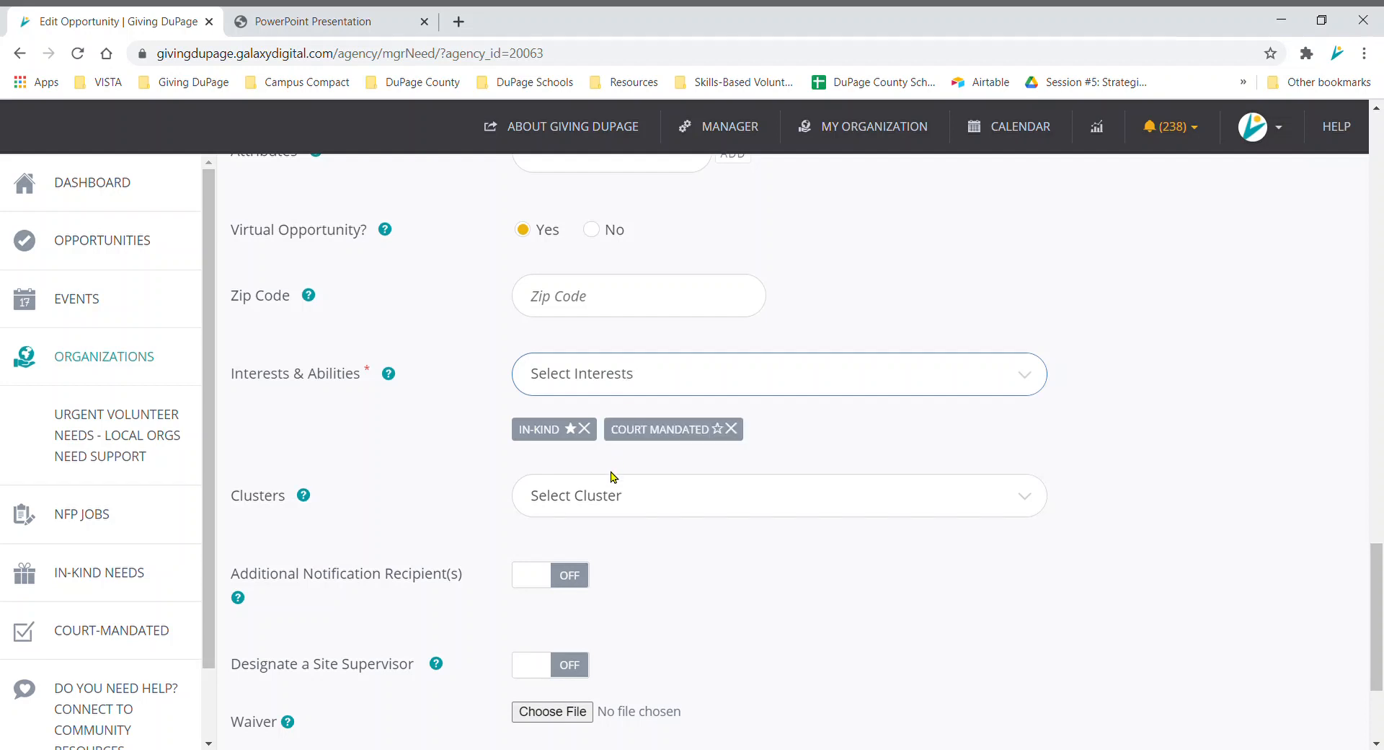
# Turn on Additional Notification Recipient(s) and return to the opportunities list
pyautogui.scroll(-3)
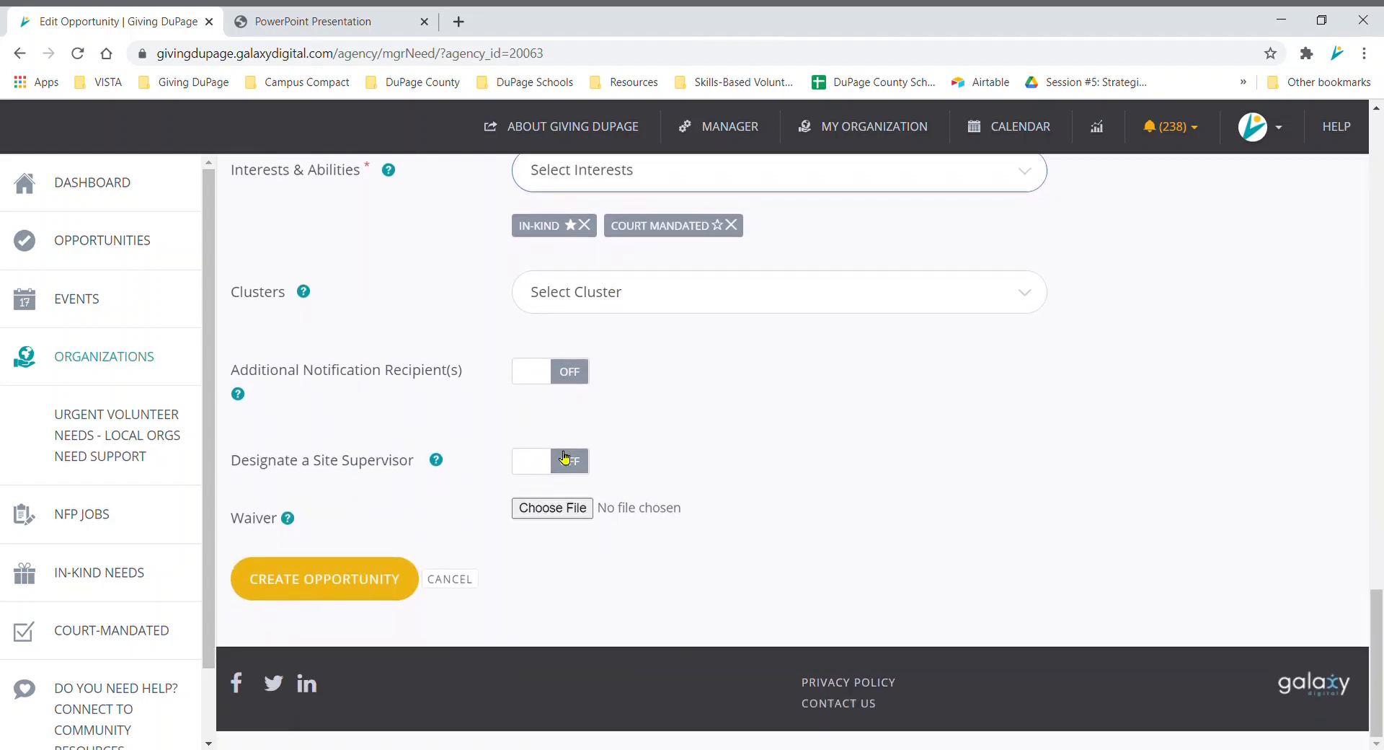
pyautogui.moveTo(445, 393)
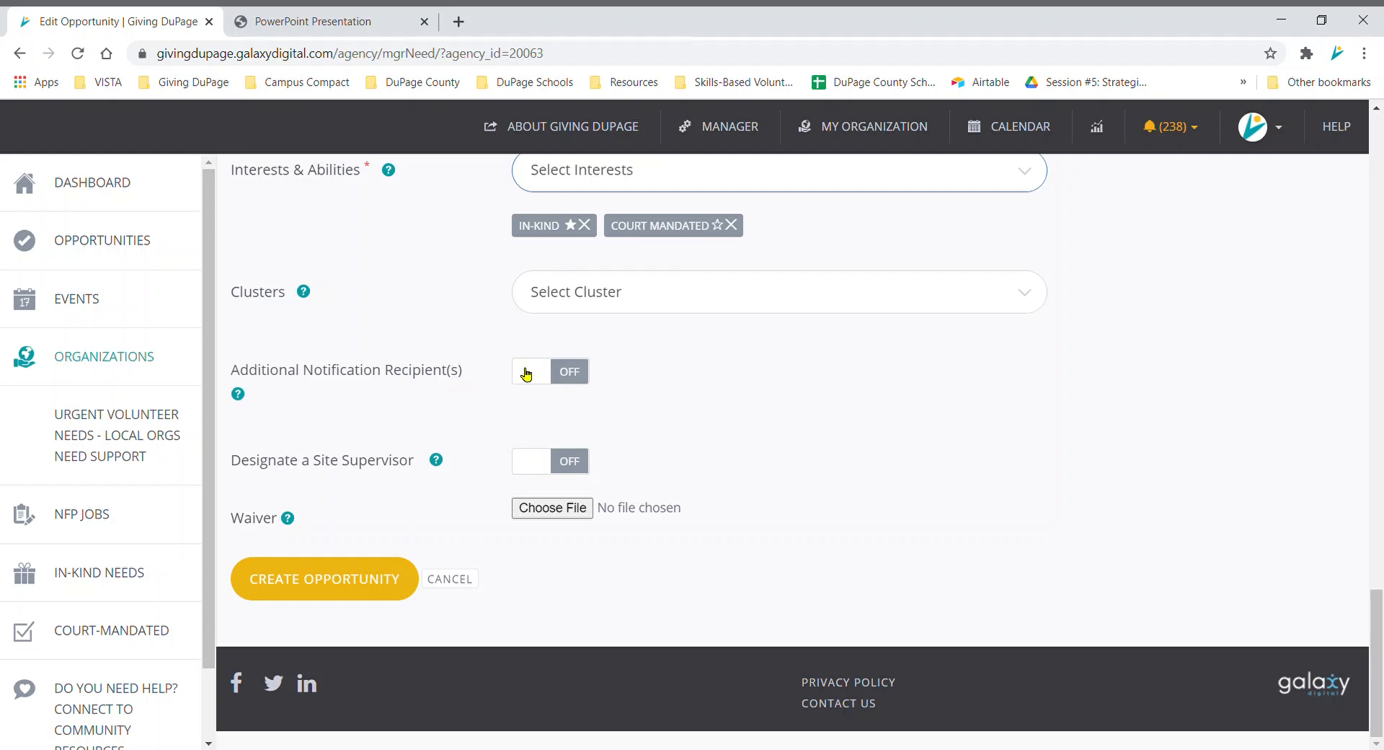
pyautogui.click(531, 370)
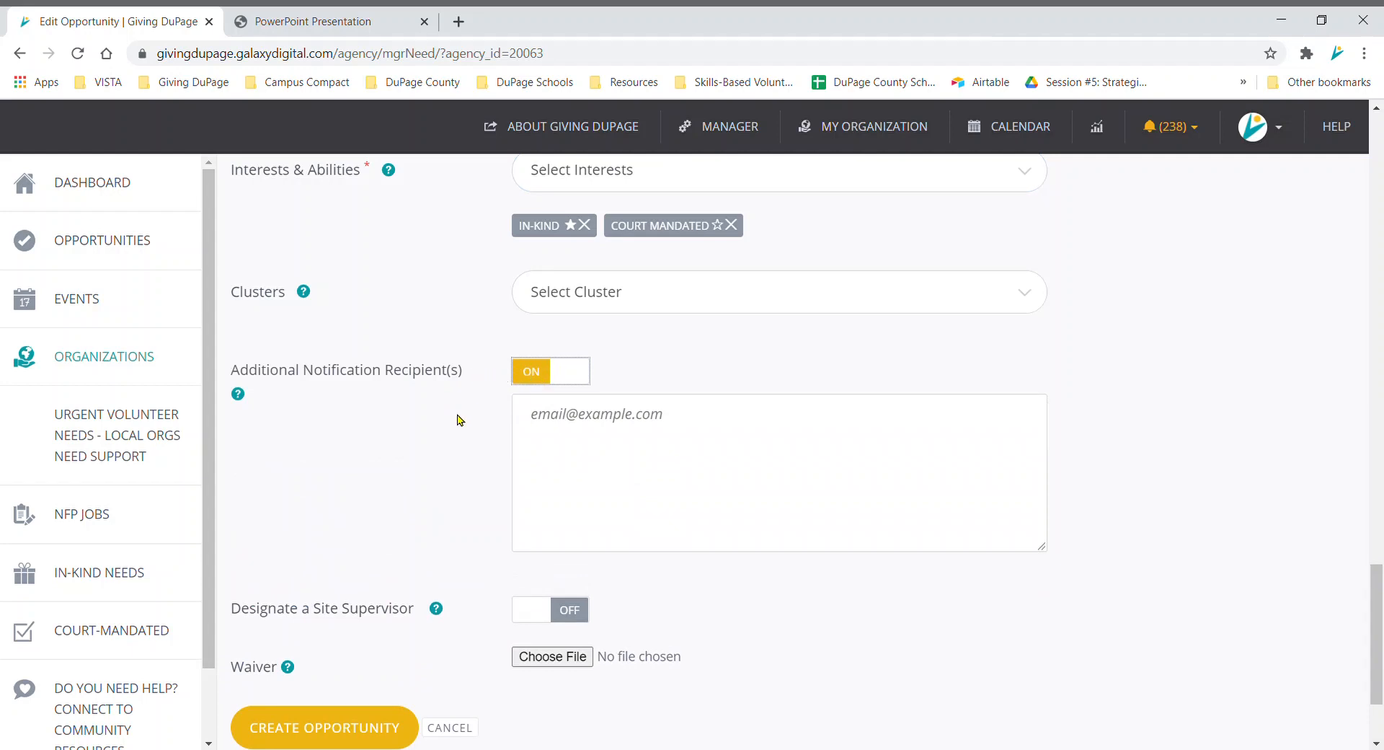
pyautogui.scroll(-3)
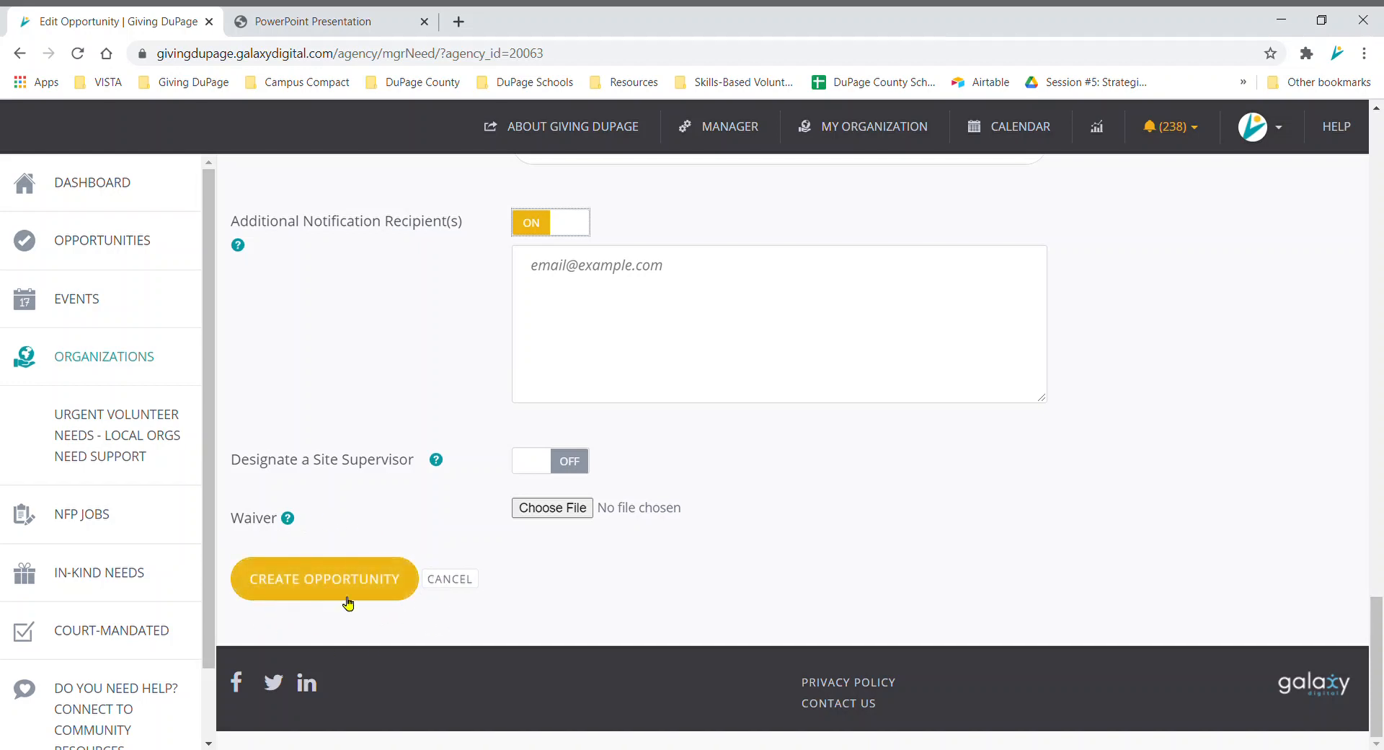
pyautogui.moveTo(238, 229)
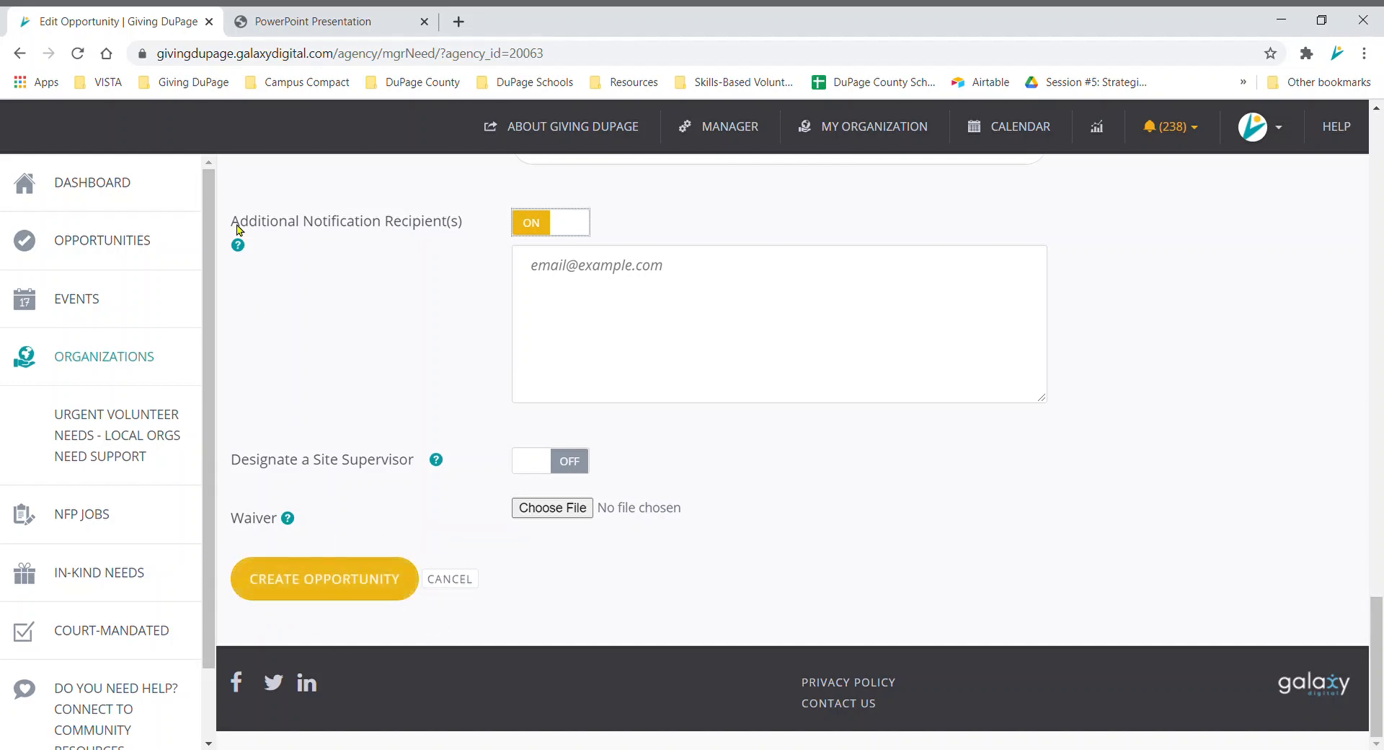
pyautogui.click(20, 53)
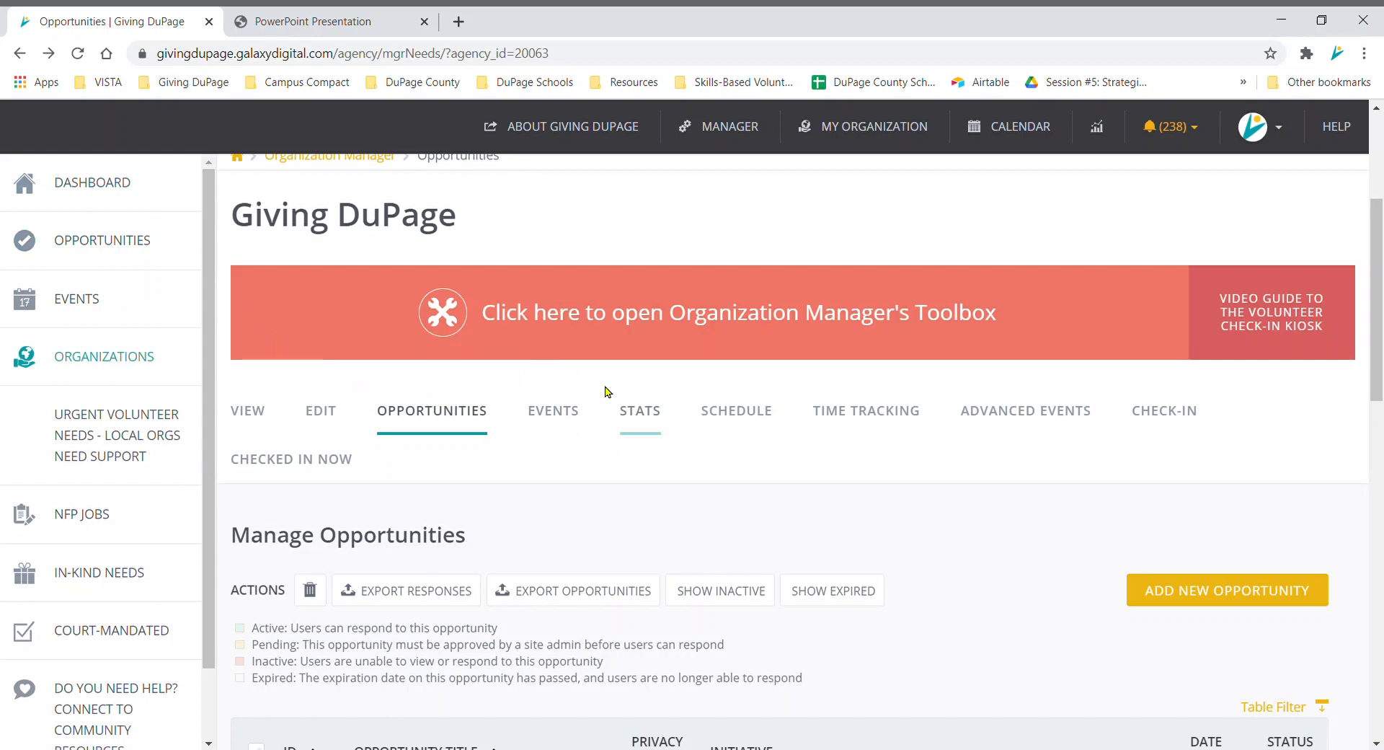
# Open the organization's Events list, then show the how-to PDF's contact page
pyautogui.click(553, 409)
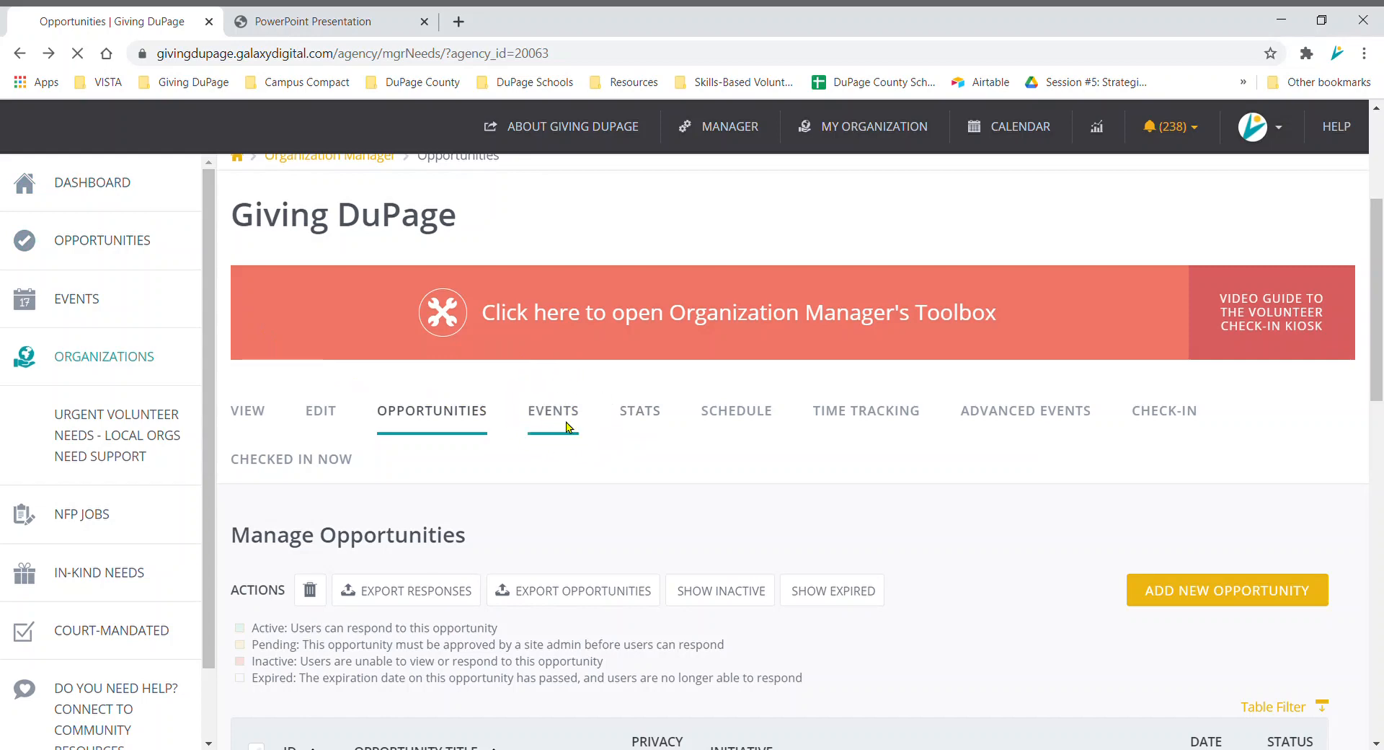
pyautogui.click(552, 410)
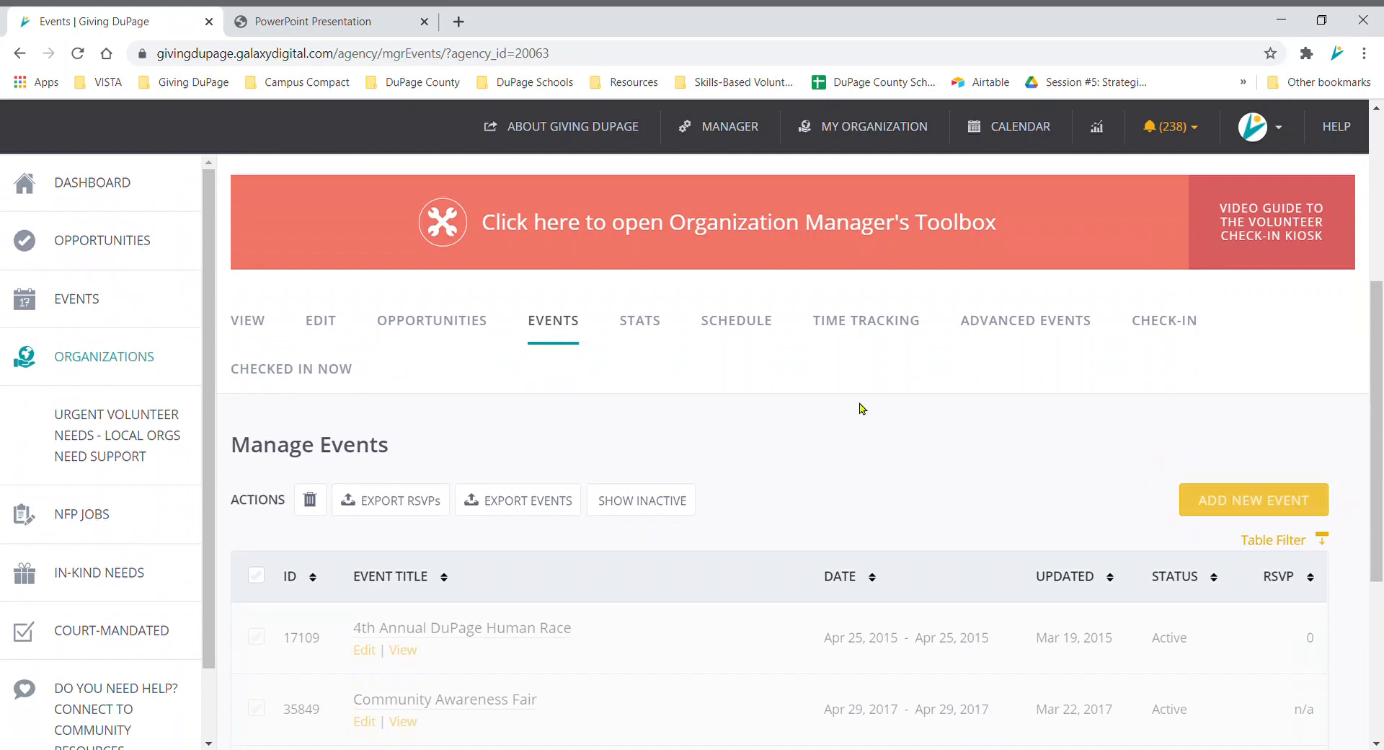
pyautogui.click(317, 21)
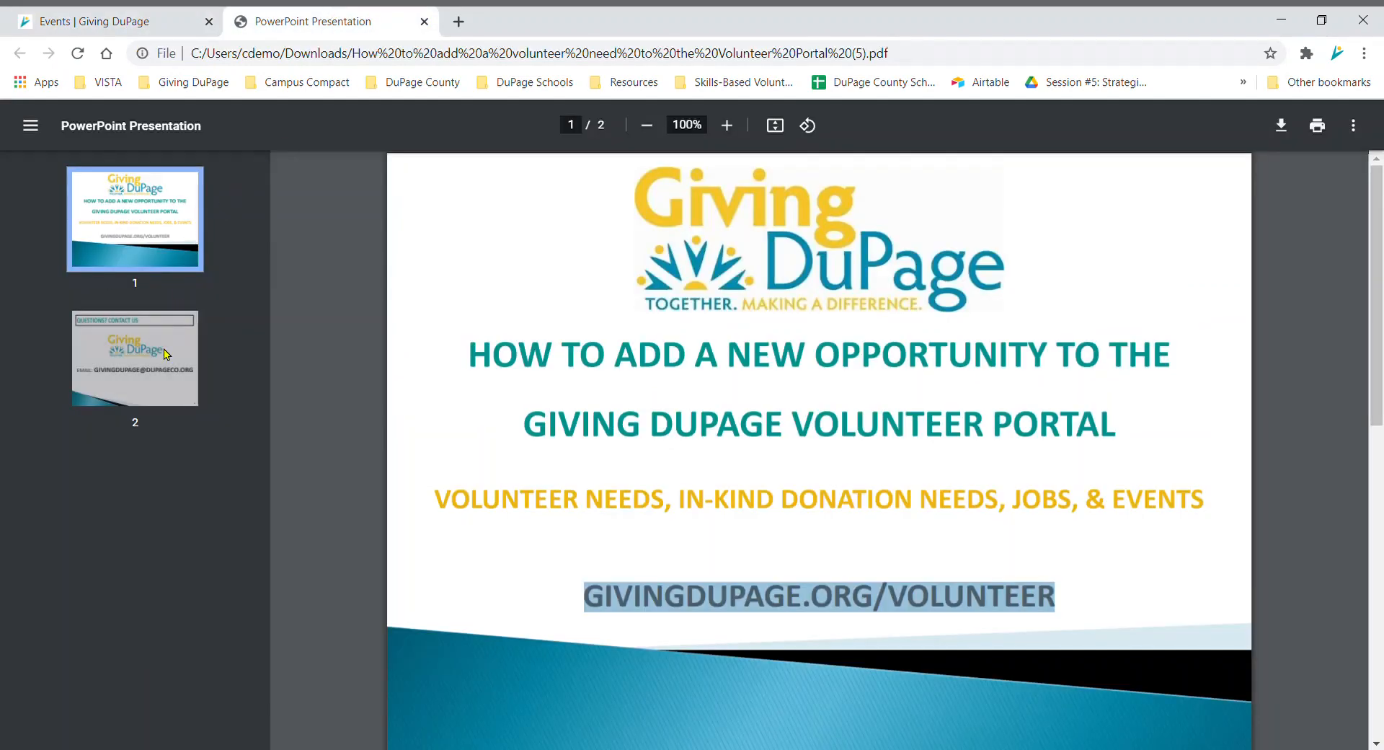
pyautogui.click(135, 357)
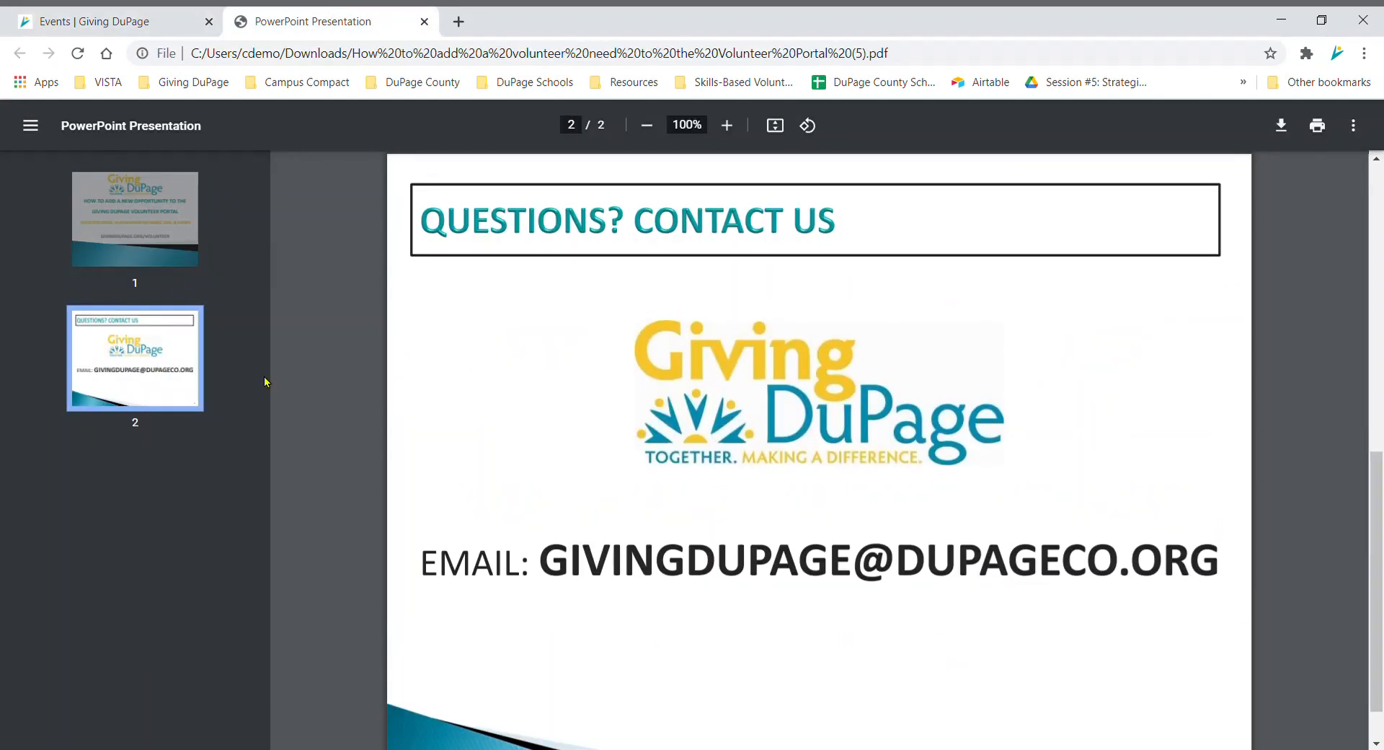